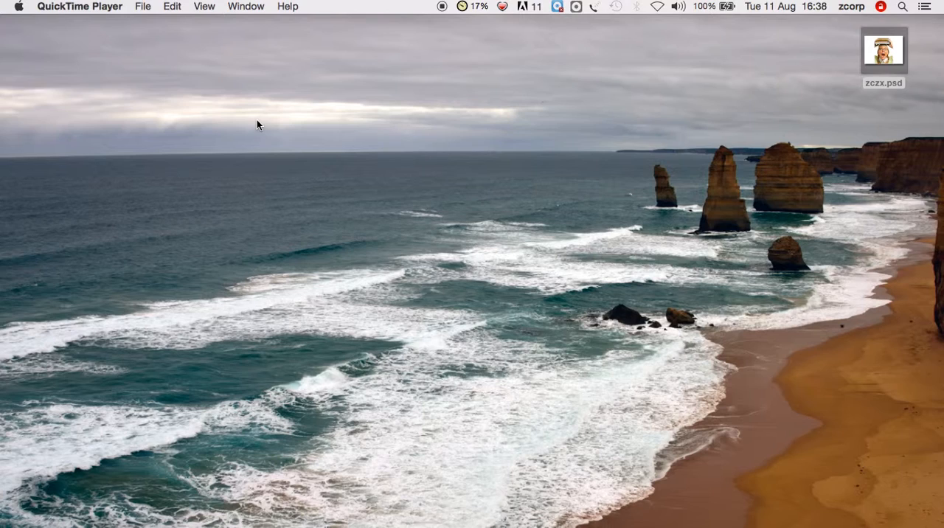
pyautogui.moveTo(269, 150)
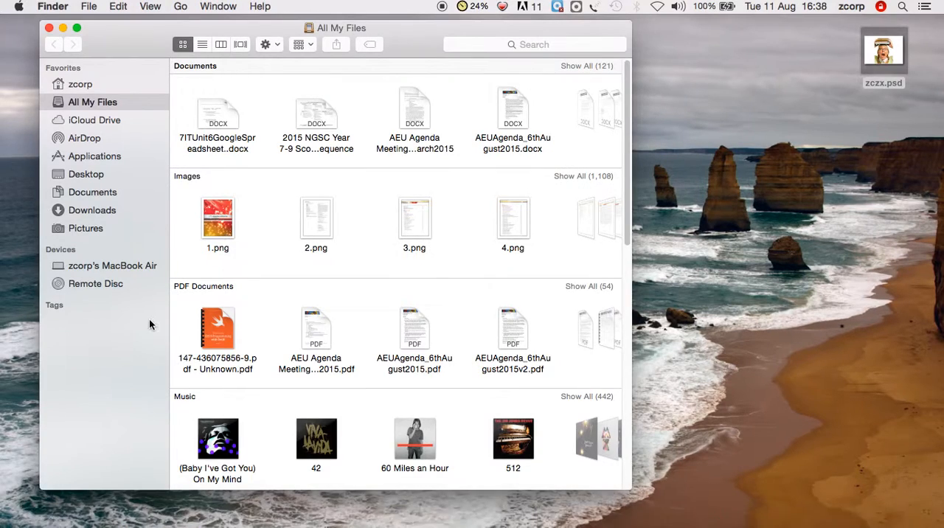
# - Launch Adobe Photoshop CS5 from its Applications folder and close the Finder window
pyautogui.click(94, 156)
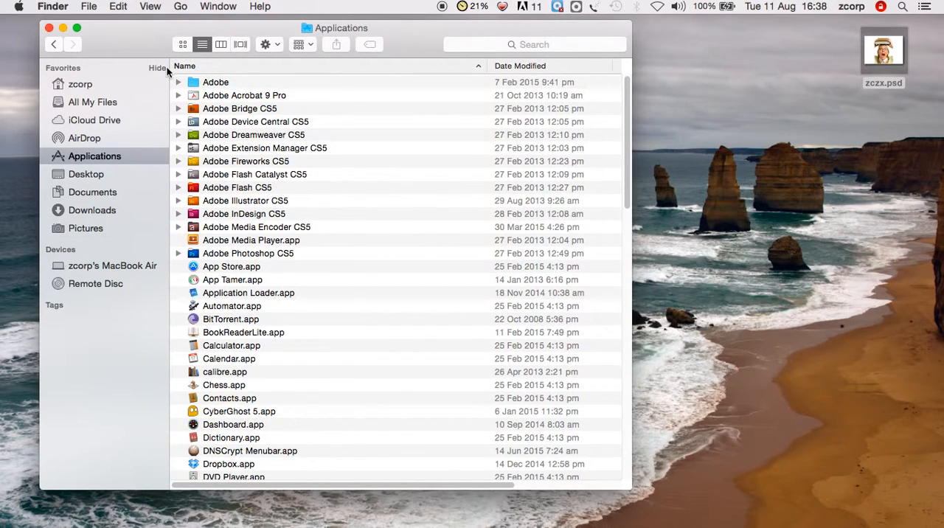
pyautogui.moveTo(258, 332)
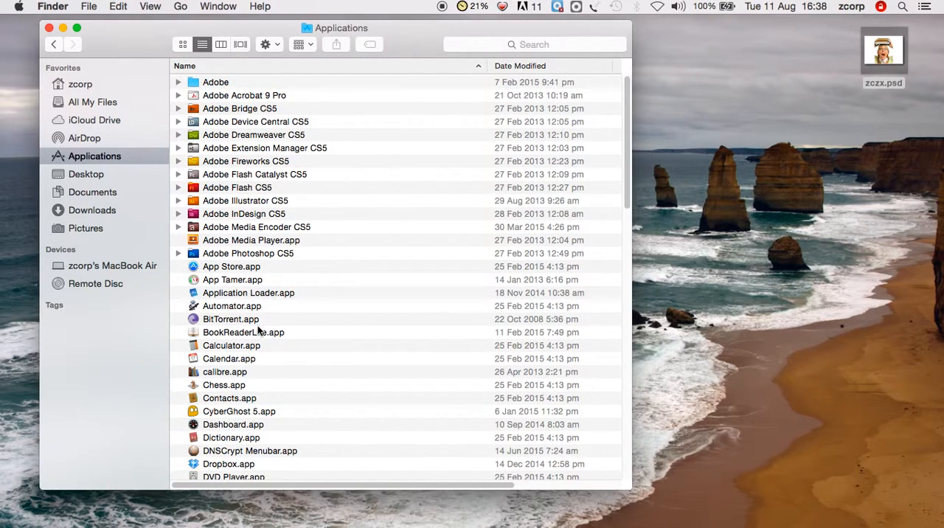
pyautogui.moveTo(248, 258)
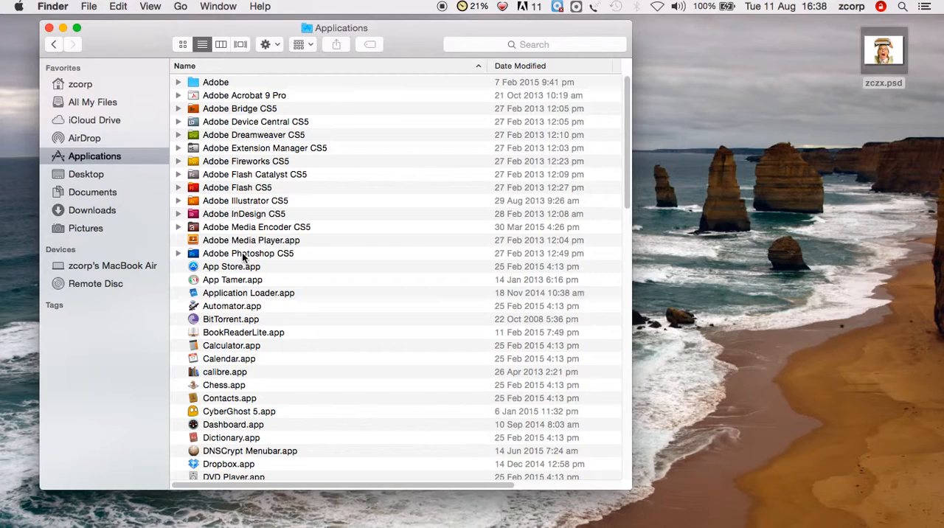
pyautogui.doubleClick(248, 254)
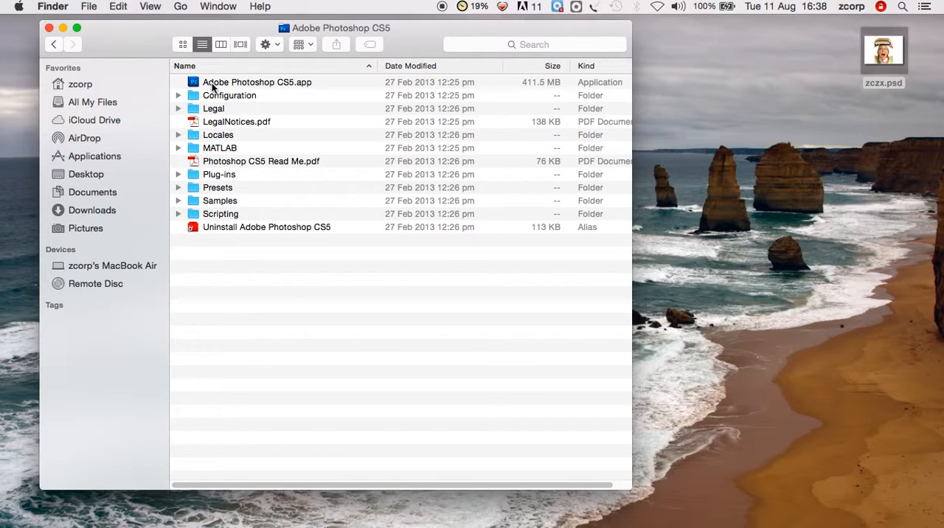
pyautogui.doubleClick(257, 81)
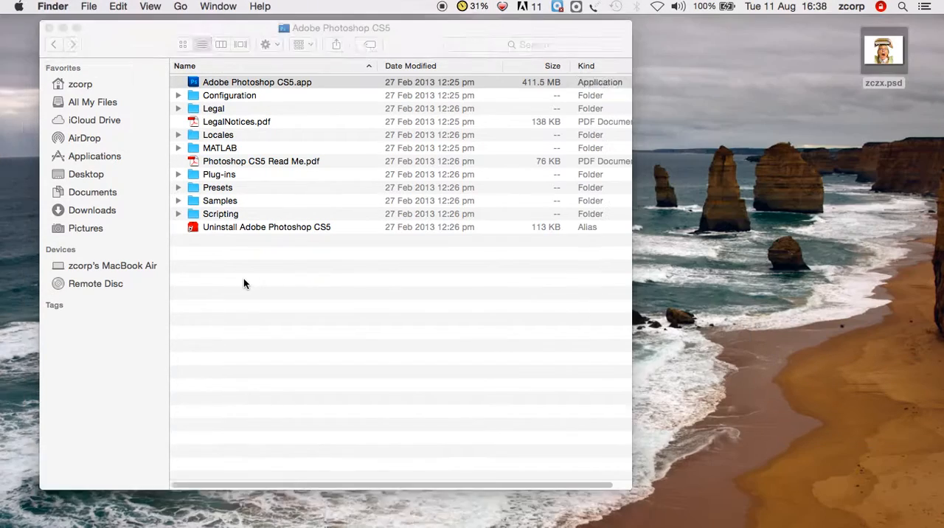
pyautogui.click(257, 81)
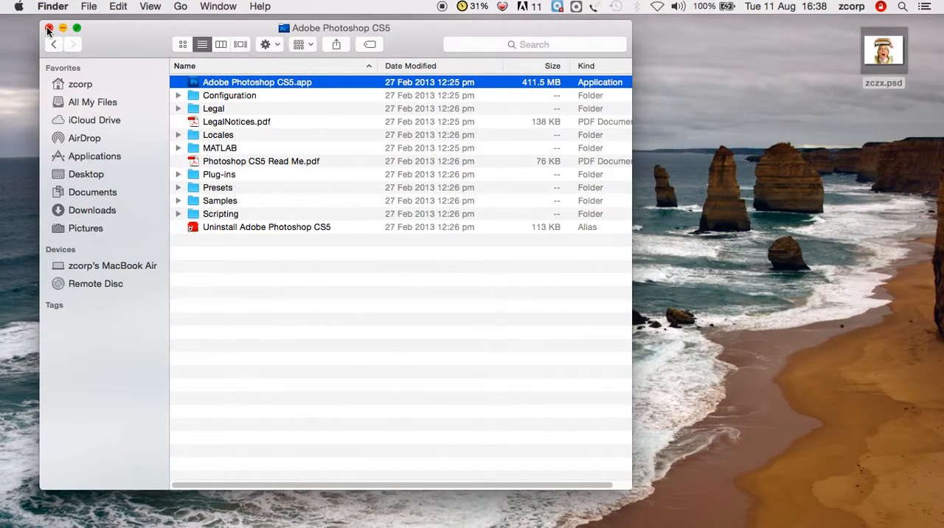
pyautogui.click(49, 28)
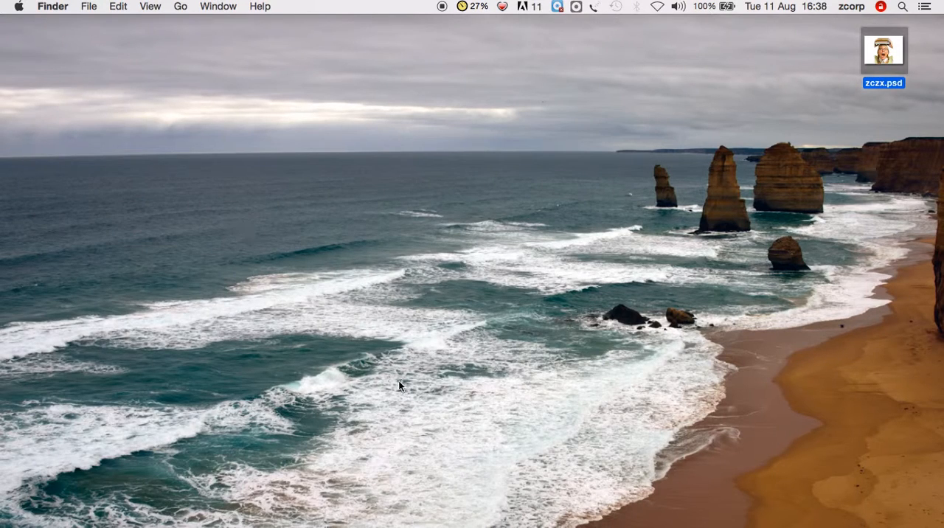
# - Browse Mini Bridge from the zcorp home folder into Desktop so zczx.psd is listed
pyautogui.click(393, 519)
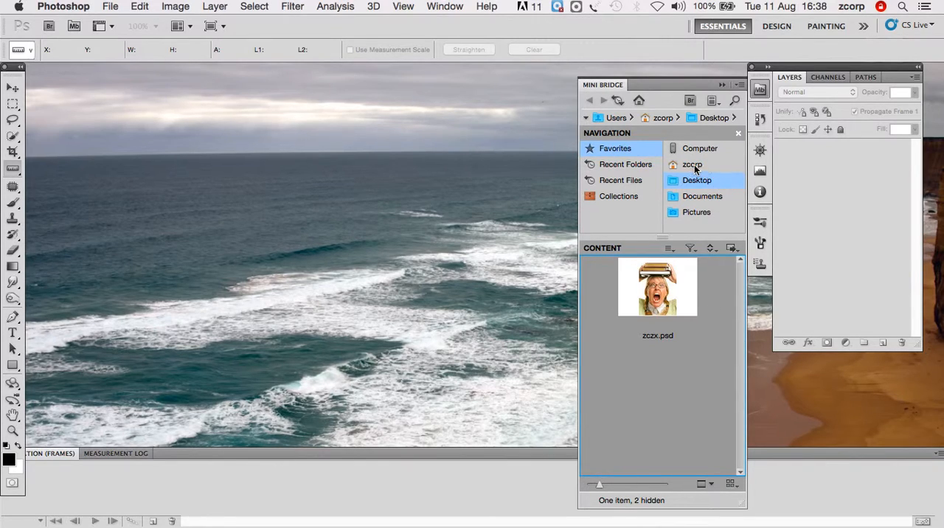
pyautogui.click(693, 164)
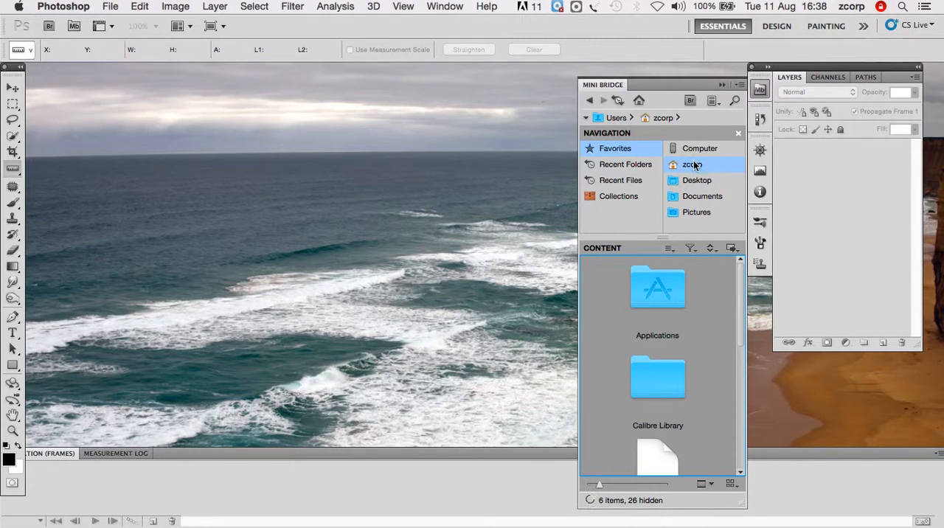
pyautogui.click(696, 180)
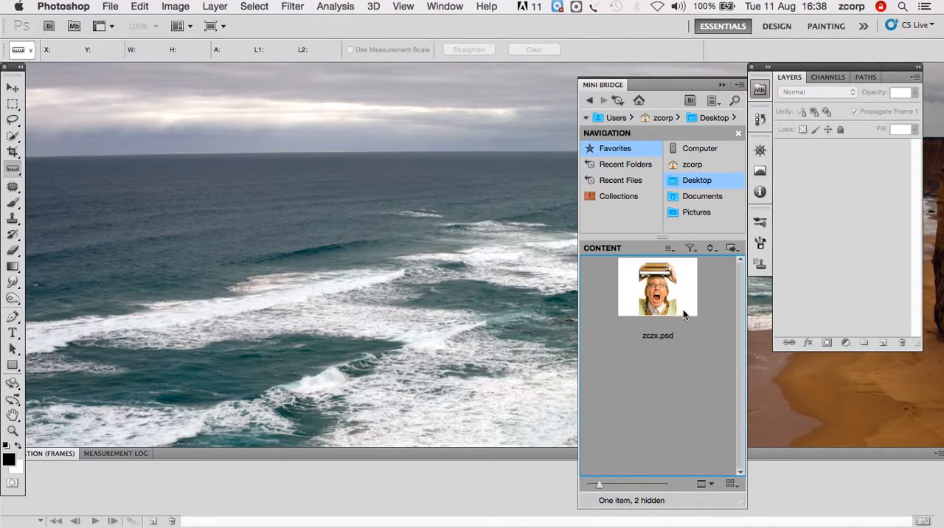
pyautogui.moveTo(693, 283)
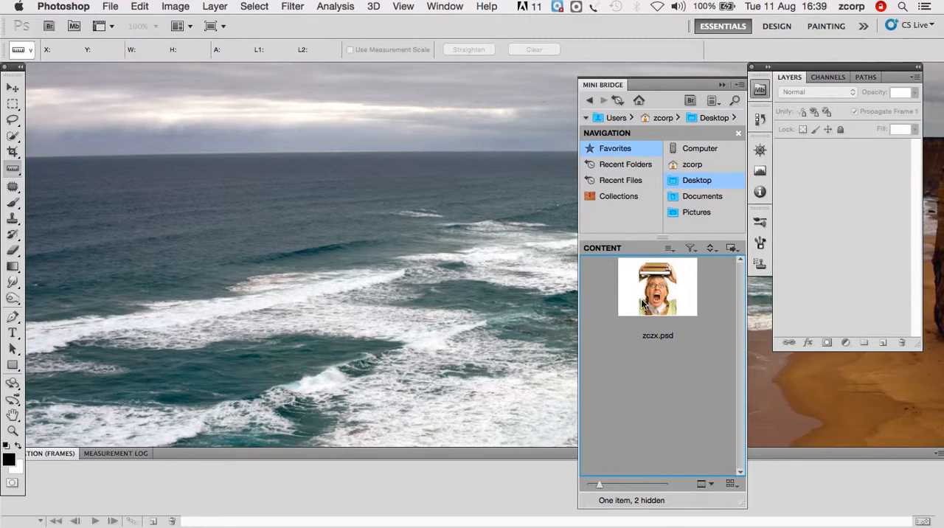
pyautogui.moveTo(655, 286)
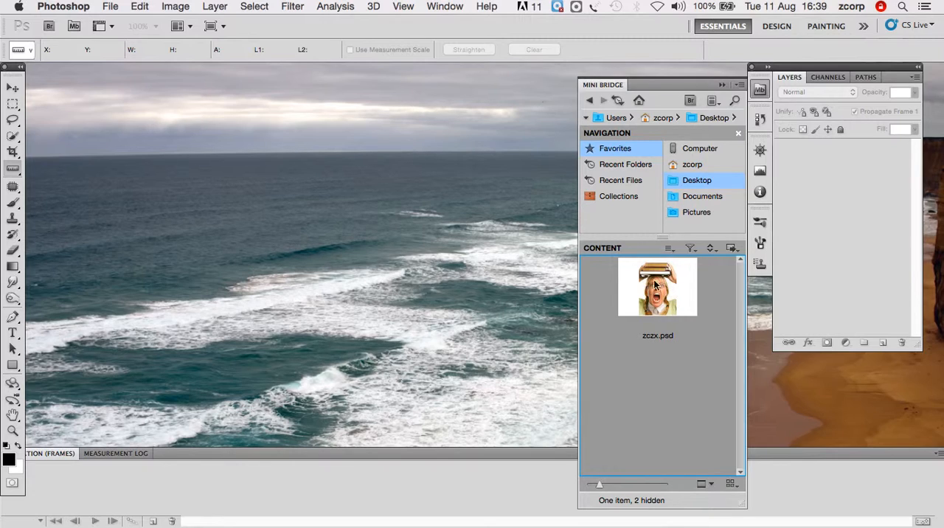
# - Open zczx.psd from the Mini Bridge Desktop listing
pyautogui.doubleClick(657, 287)
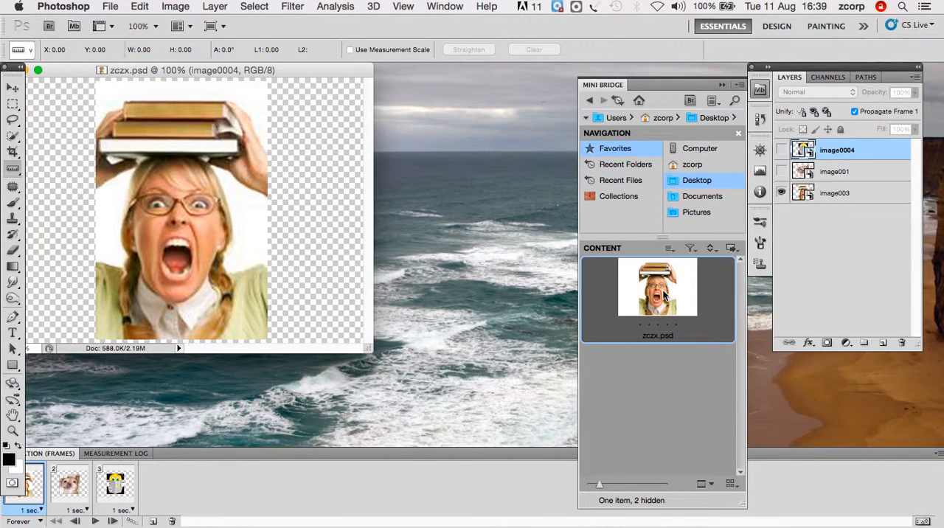
pyautogui.moveTo(304, 70)
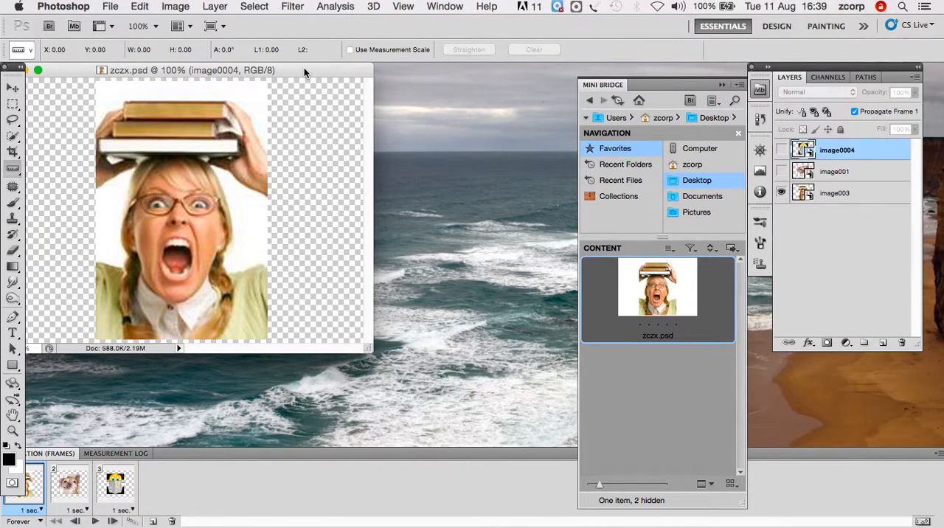
pyautogui.moveTo(180, 233)
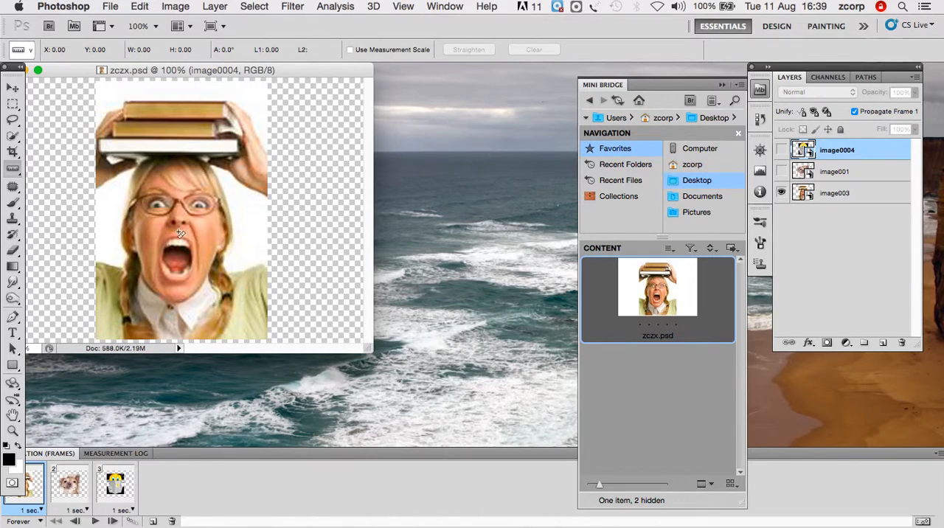
pyautogui.moveTo(313, 136)
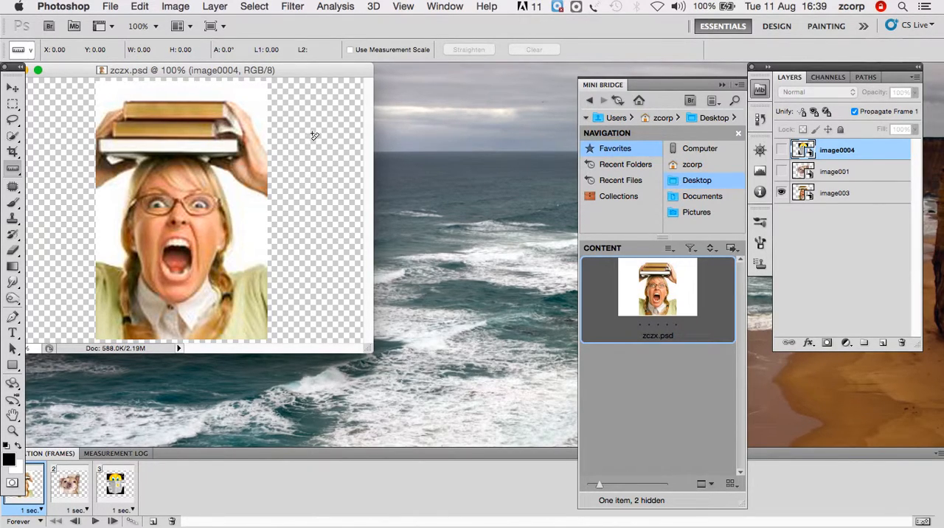
pyautogui.moveTo(144, 141)
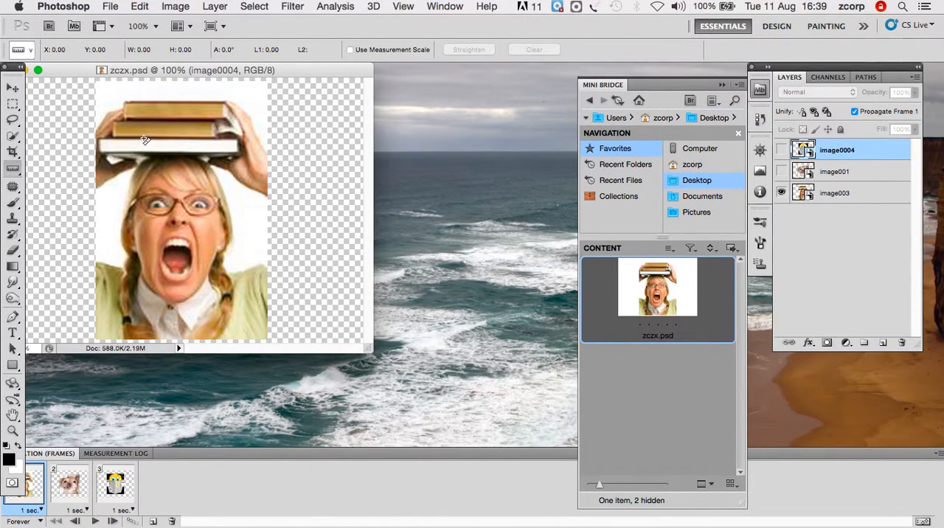
# - Show the Analysis menu and confirm Ruler Tool is the ticked measuring choice
pyautogui.click(335, 6)
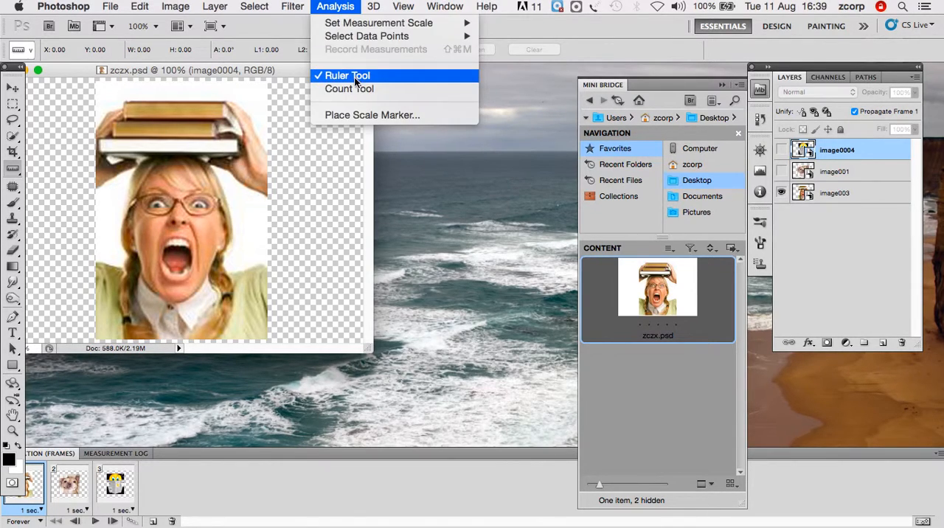
pyautogui.click(347, 76)
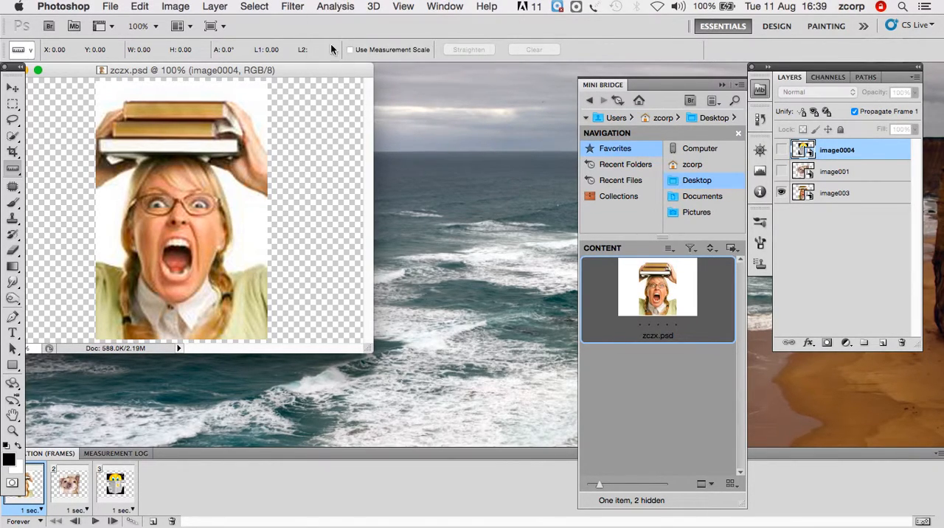
pyautogui.click(335, 6)
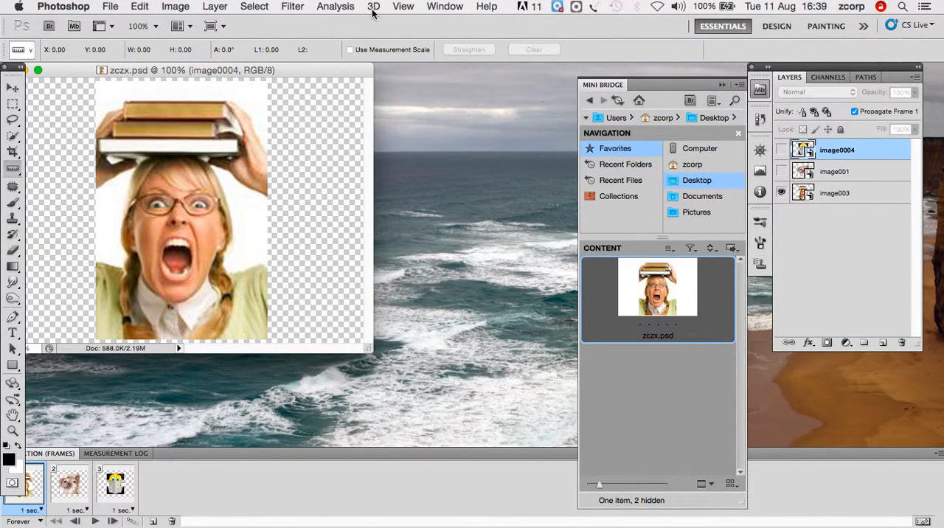
pyautogui.click(337, 5)
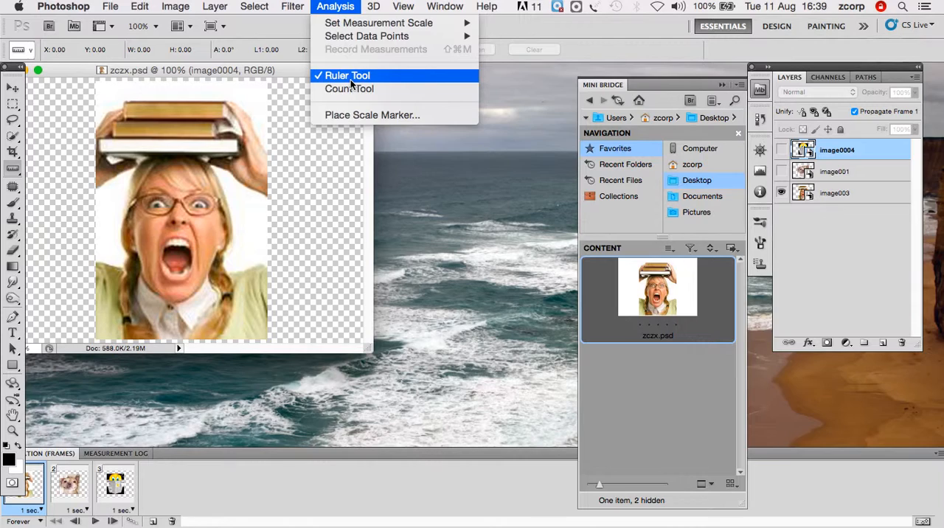
pyautogui.moveTo(372, 79)
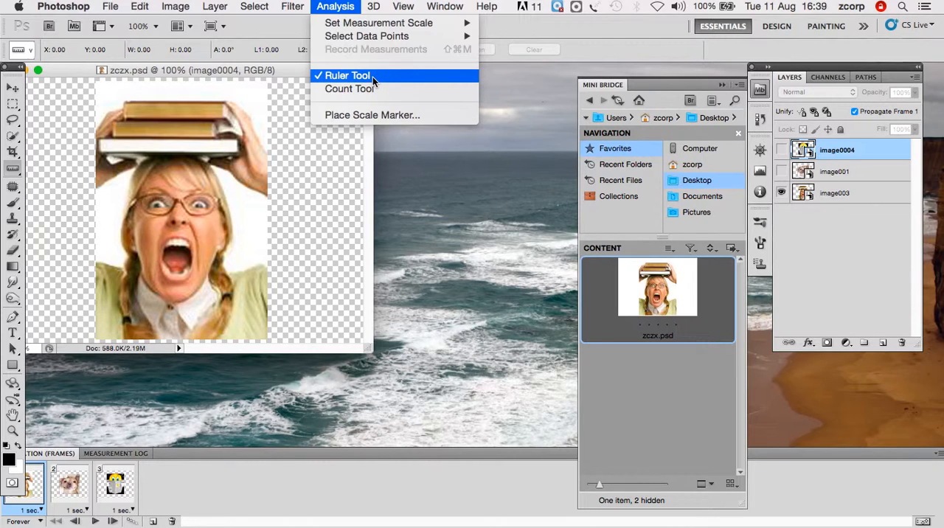
pyautogui.click(346, 76)
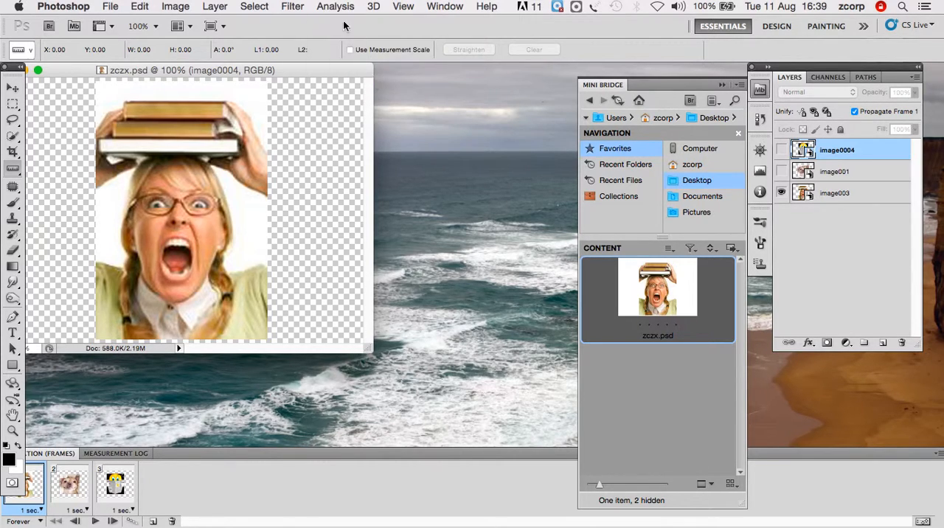
pyautogui.click(337, 6)
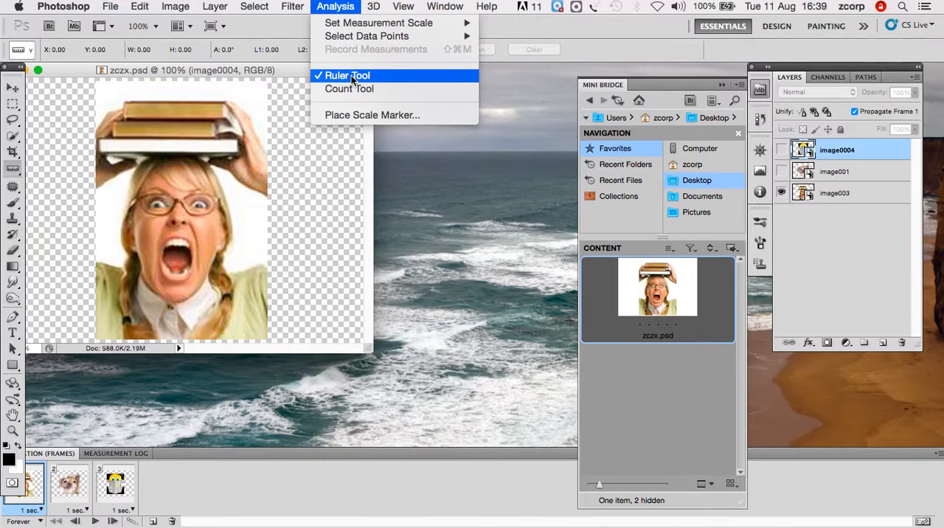
pyautogui.moveTo(355, 80)
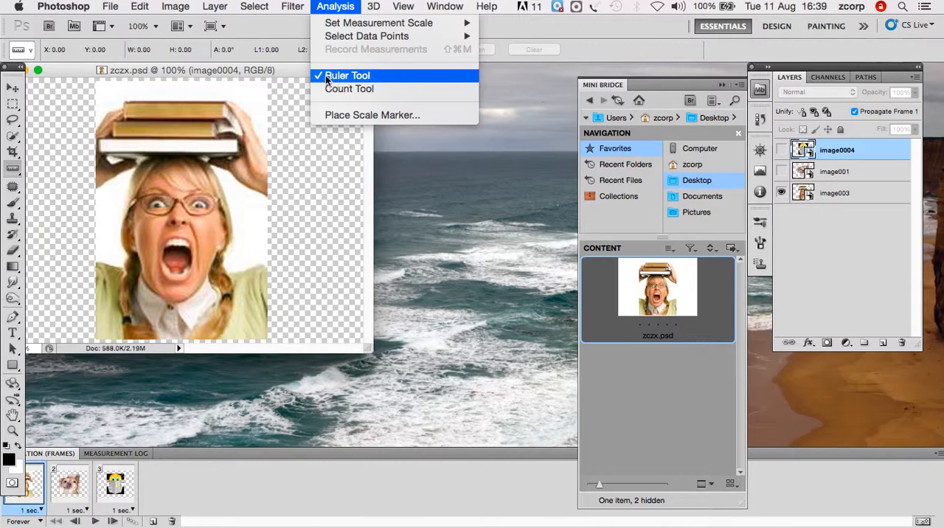
pyautogui.moveTo(14, 173)
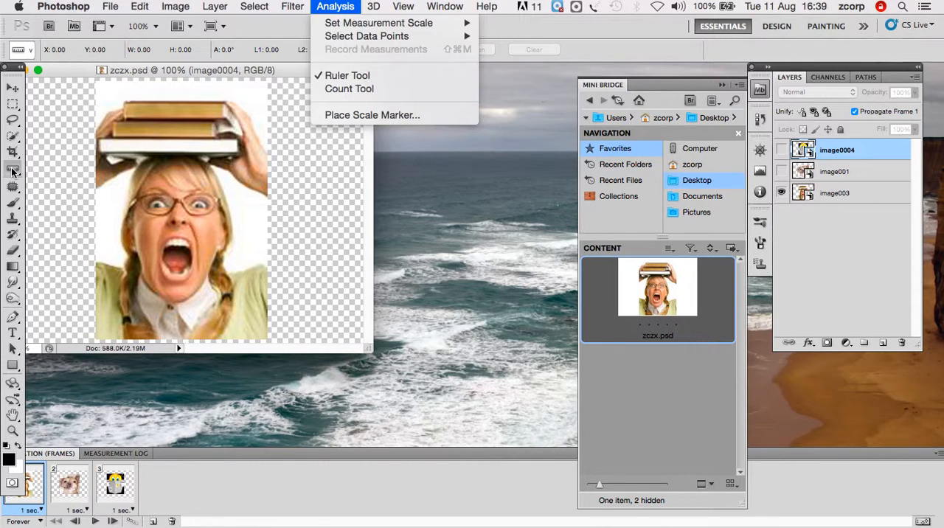
# - Make the Ruler the active tool after viewing the Eyedropper group's other measuring tools
pyautogui.click(15, 173)
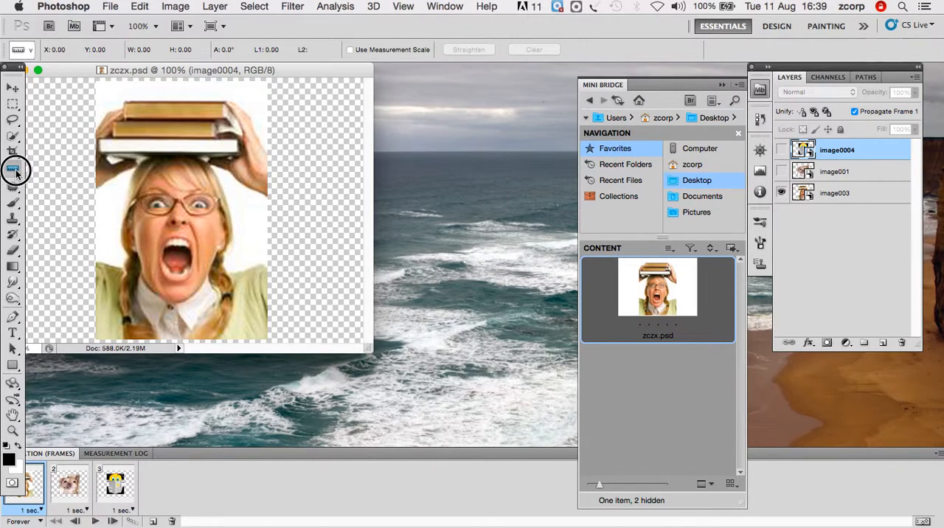
pyautogui.click(13, 170)
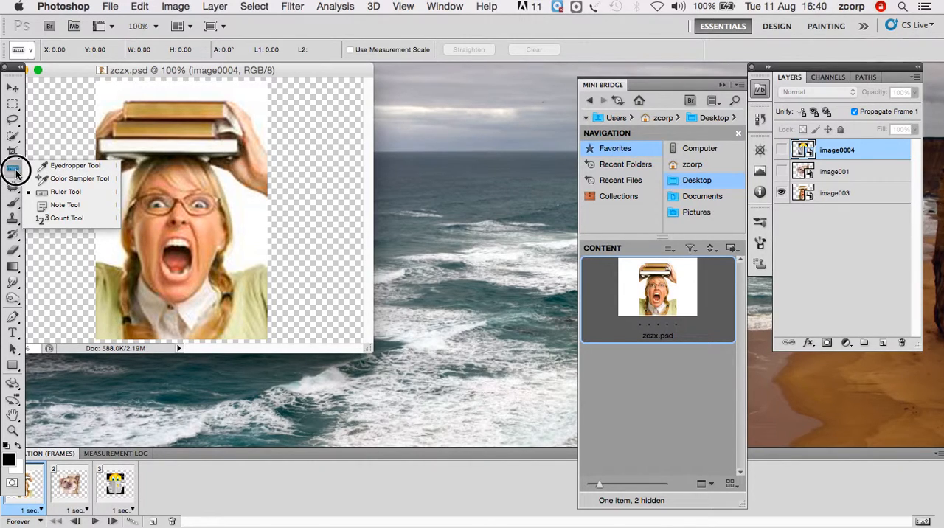
pyautogui.moveTo(74, 166)
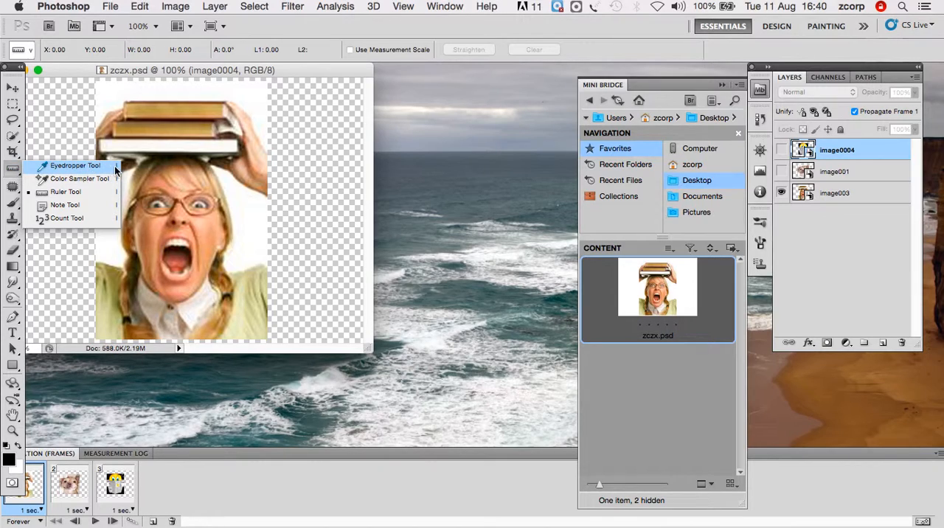
pyautogui.moveTo(80, 179)
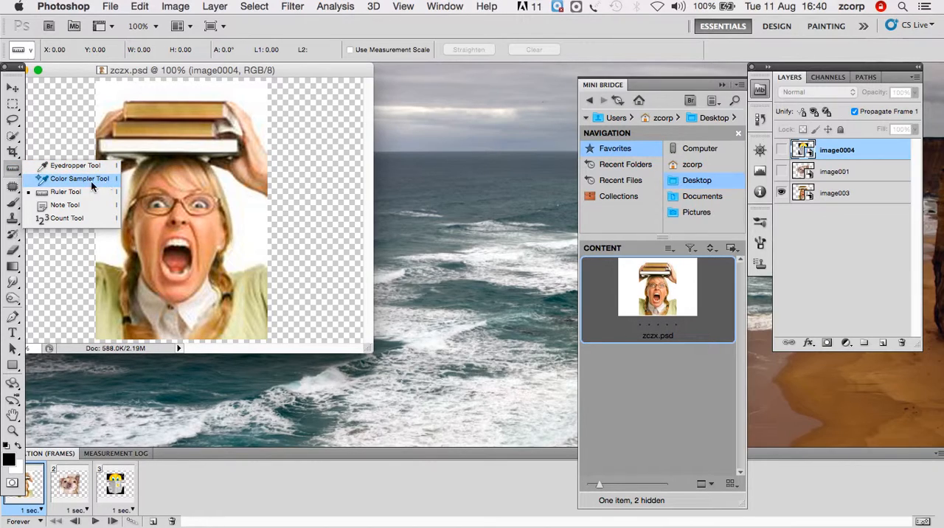
pyautogui.moveTo(74, 205)
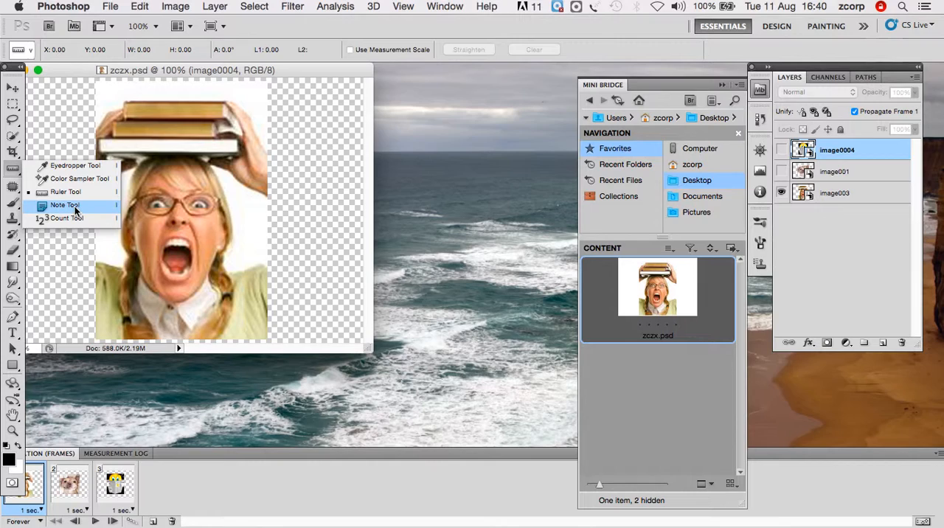
pyautogui.moveTo(80, 221)
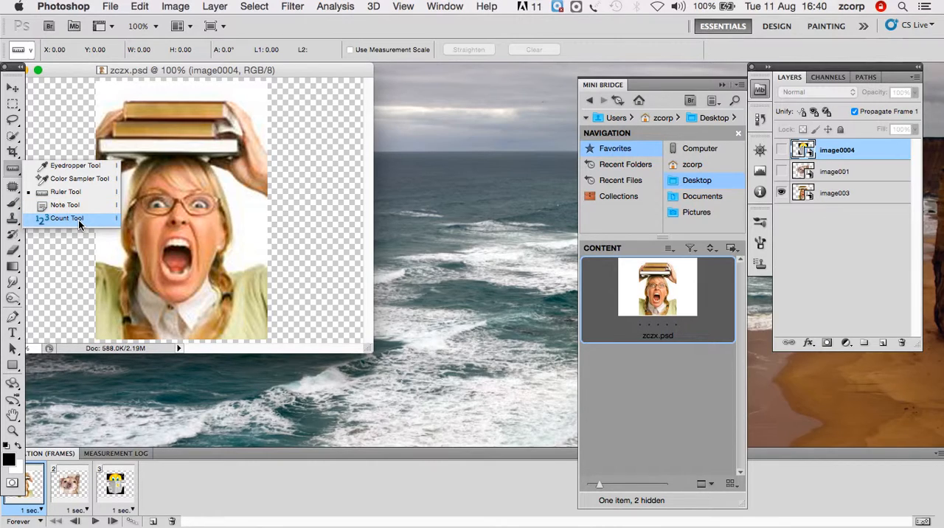
pyautogui.moveTo(65, 192)
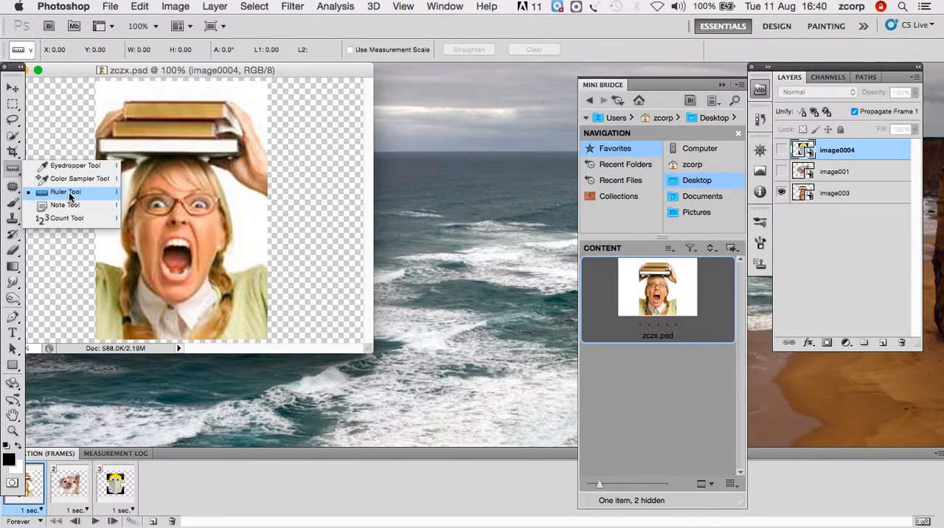
pyautogui.click(335, 6)
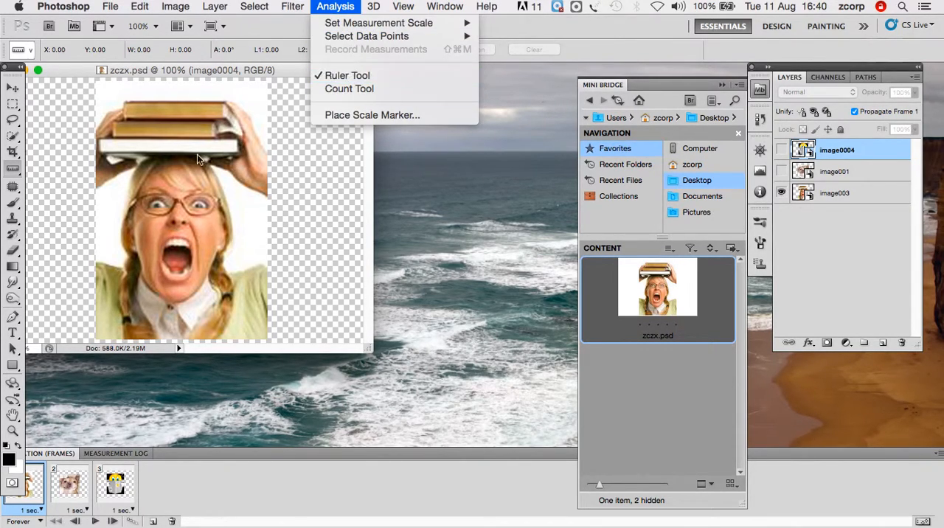
pyautogui.click(347, 76)
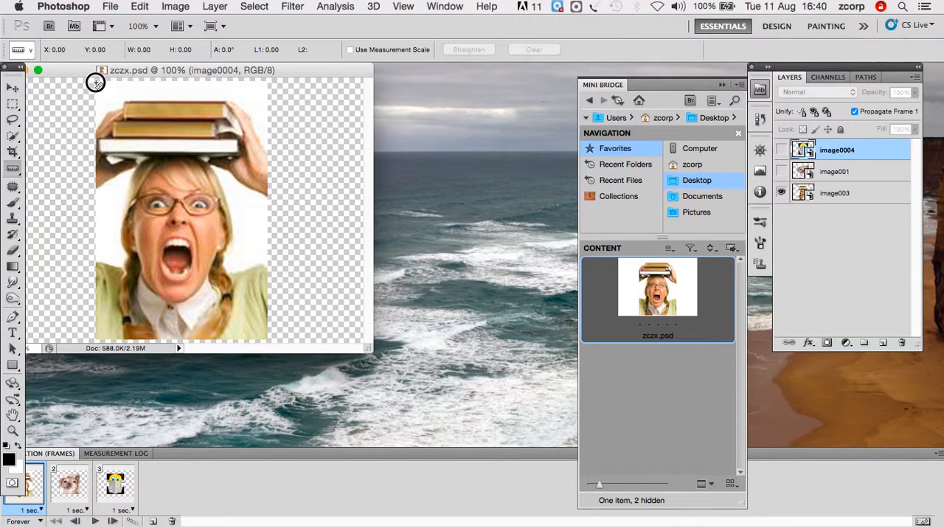
# - Measure the photo with the Ruler: about 370 px tall and 246 px wide
pyautogui.moveTo(96, 81); pyautogui.dragTo(82, 259)
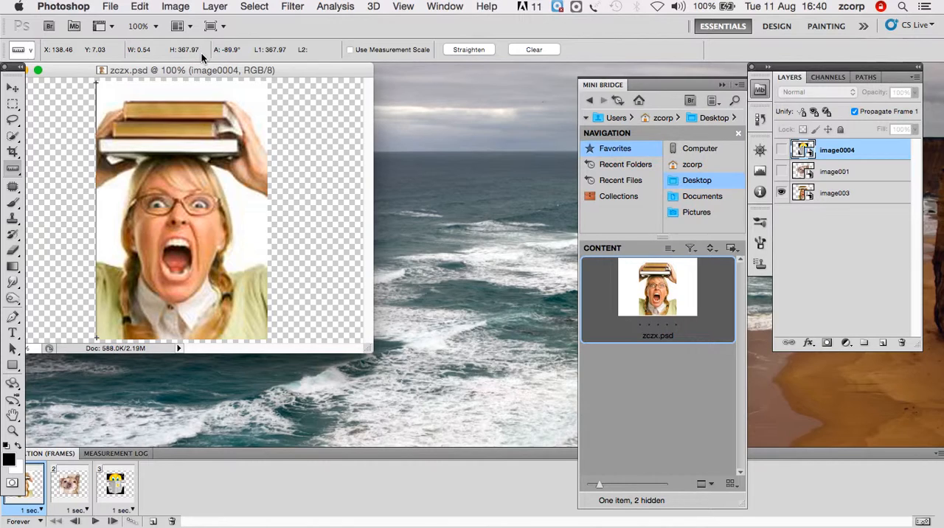
pyautogui.moveTo(130, 82)
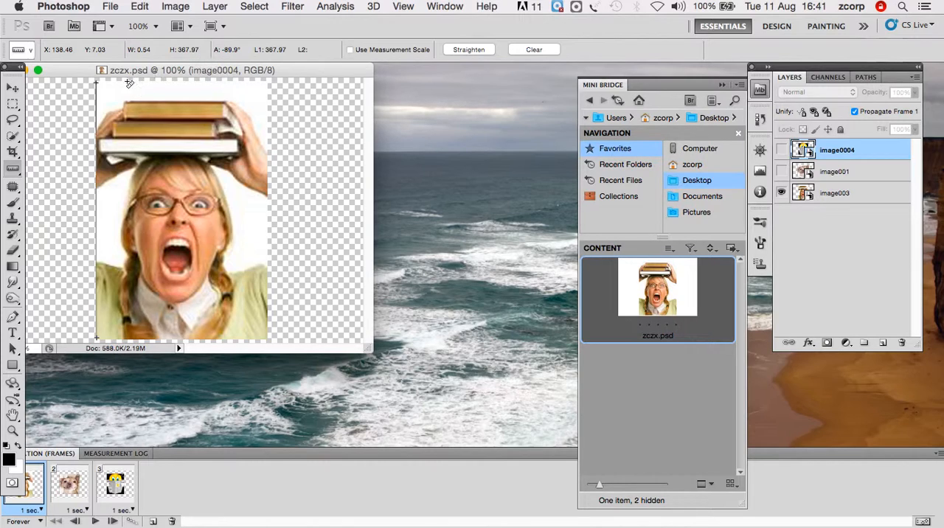
pyautogui.moveTo(102, 86)
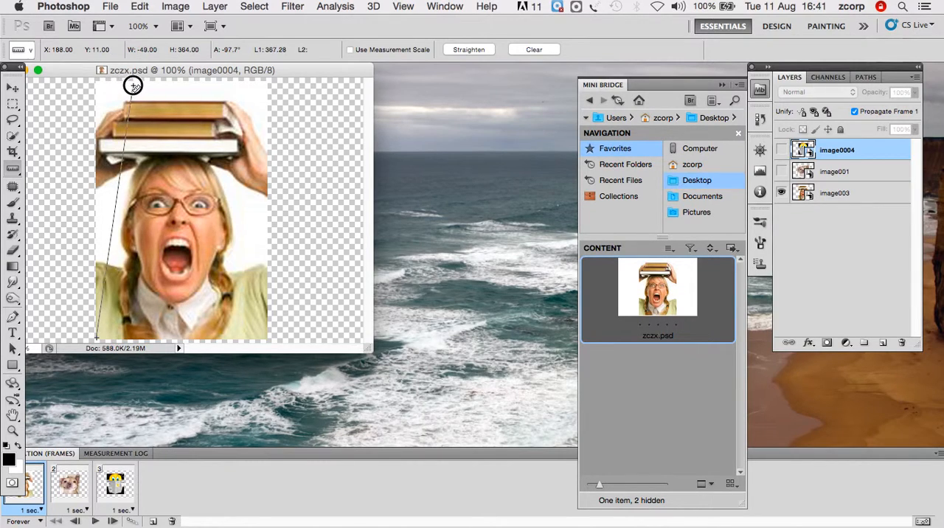
pyautogui.moveTo(133, 85); pyautogui.dragTo(251, 333)
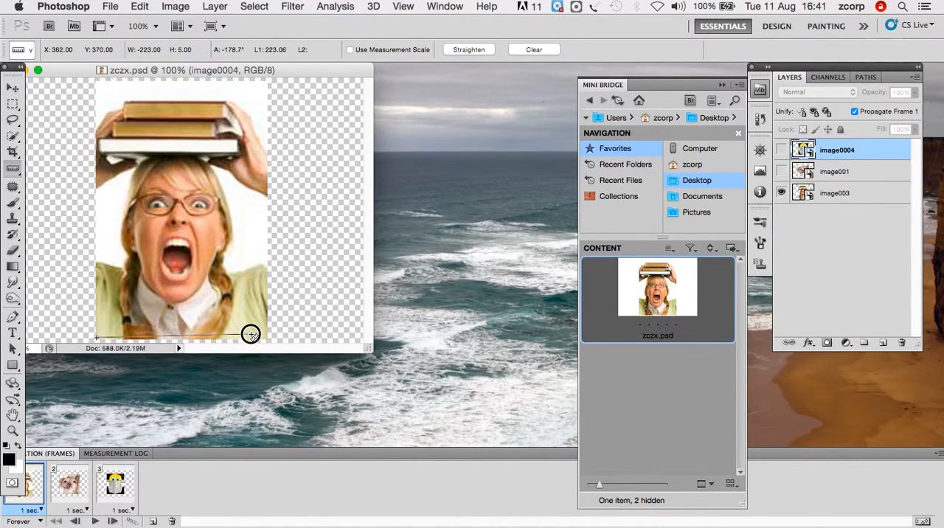
pyautogui.moveTo(251, 333); pyautogui.dragTo(267, 339)
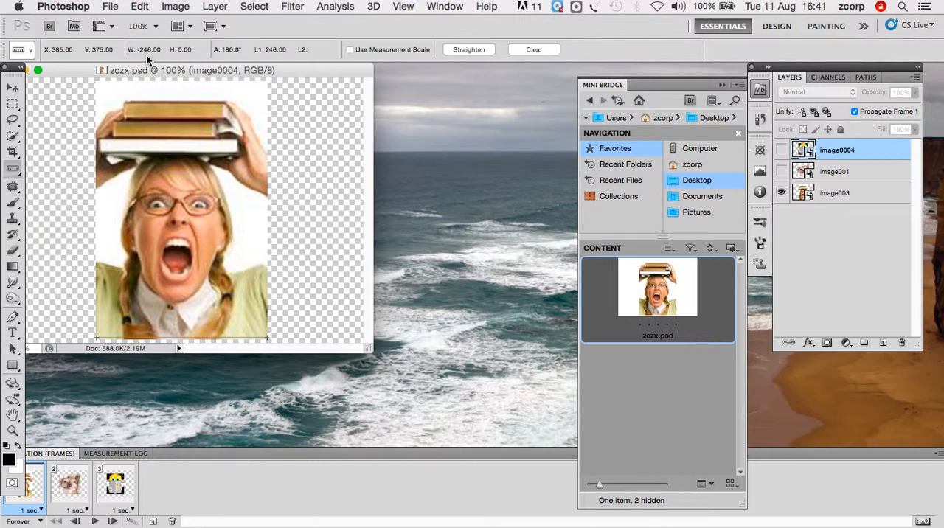
pyautogui.moveTo(269, 342)
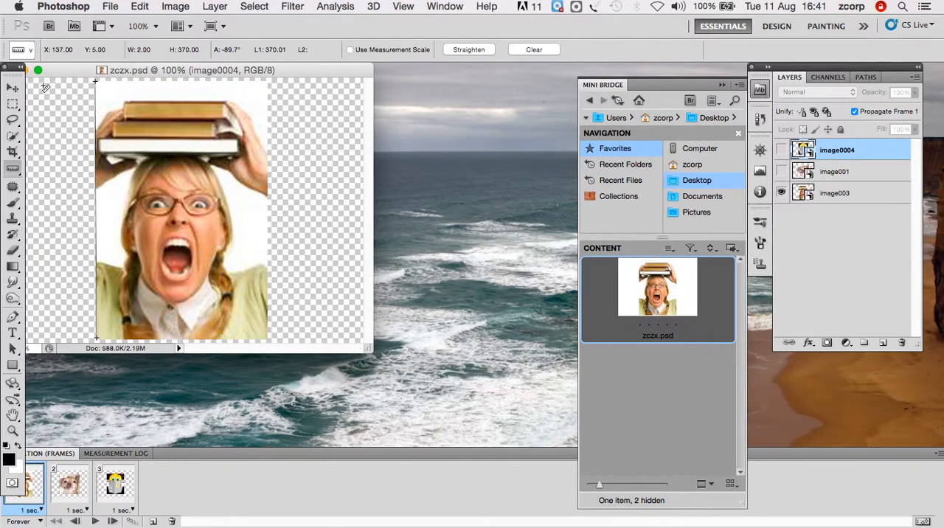
pyautogui.moveTo(71, 107)
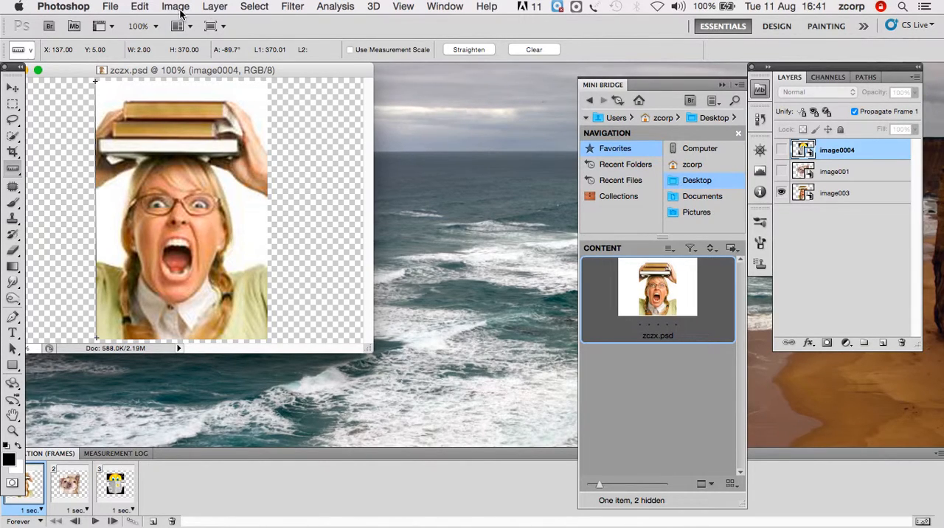
# - In Canvas Size, switch to pixels and enter width 270, height 370 for zczx.psd
pyautogui.click(174, 6)
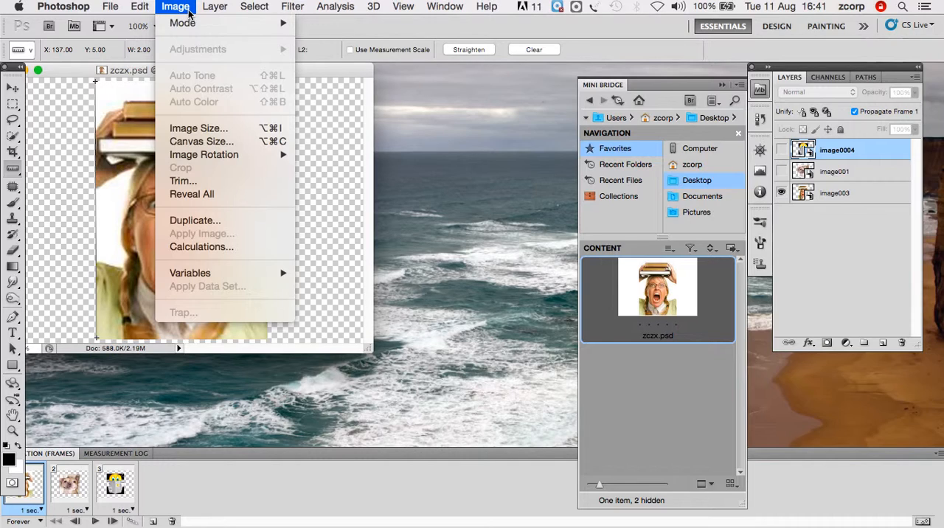
pyautogui.moveTo(201, 142)
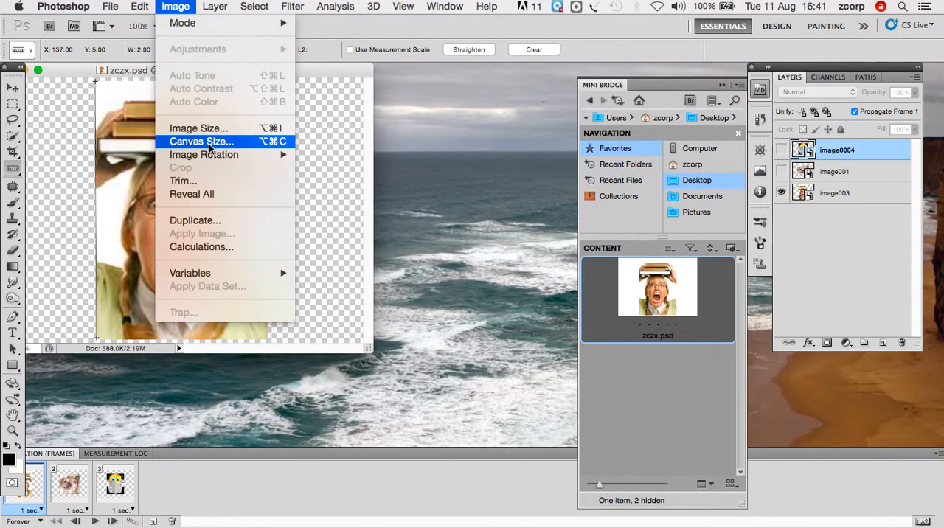
pyautogui.moveTo(248, 143)
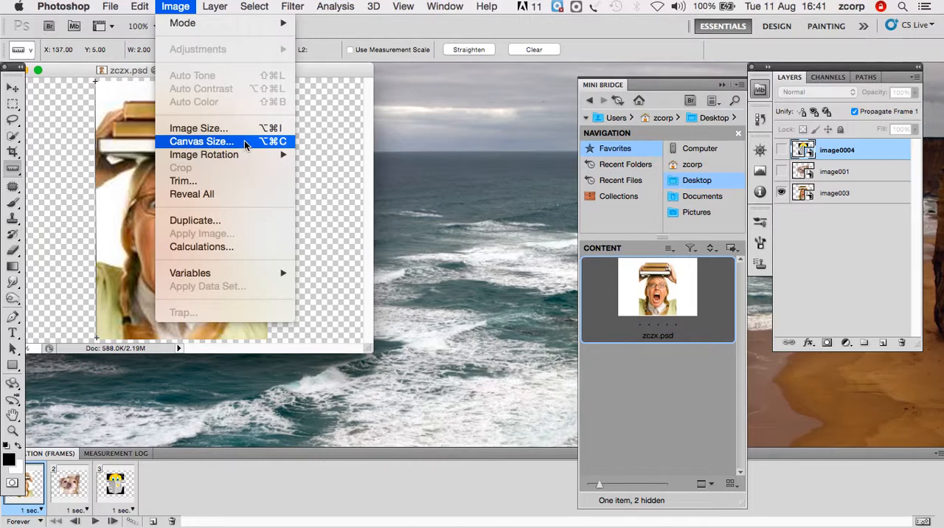
pyautogui.click(200, 141)
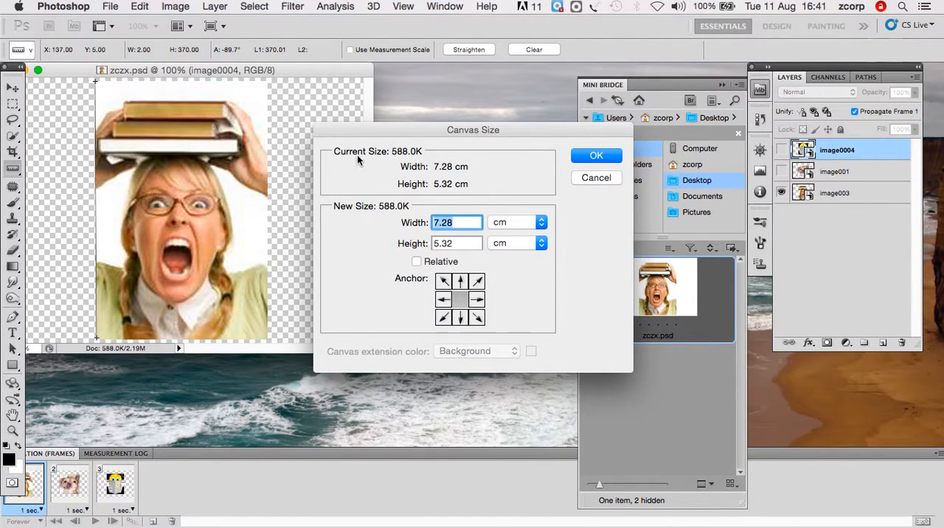
pyautogui.moveTo(465, 184)
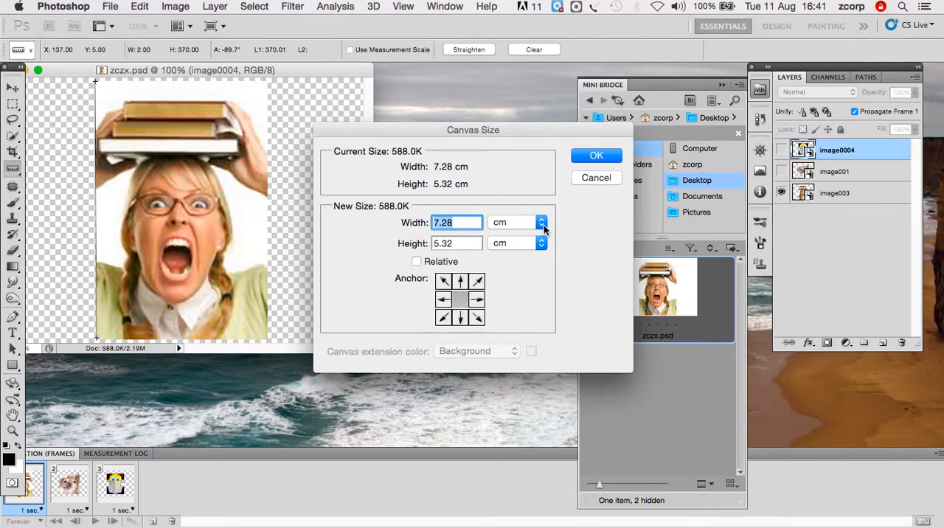
pyautogui.click(540, 221)
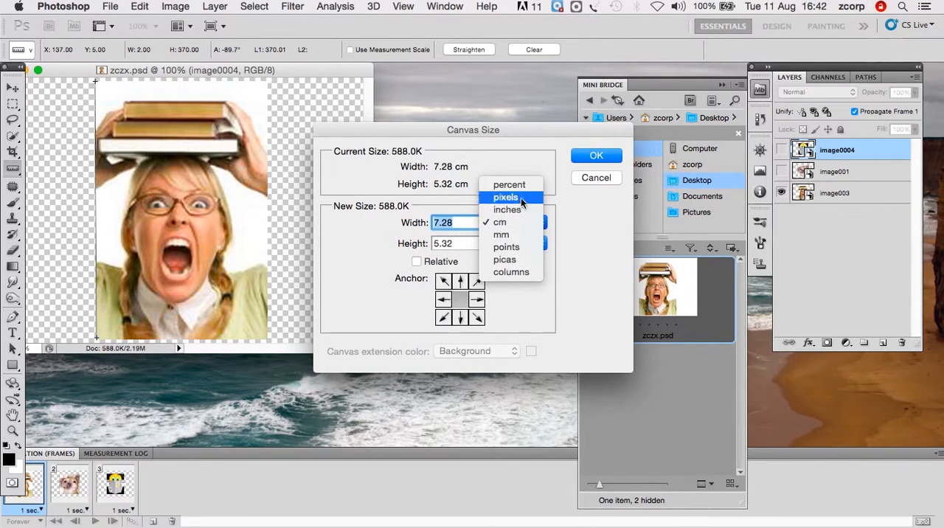
pyautogui.click(506, 198)
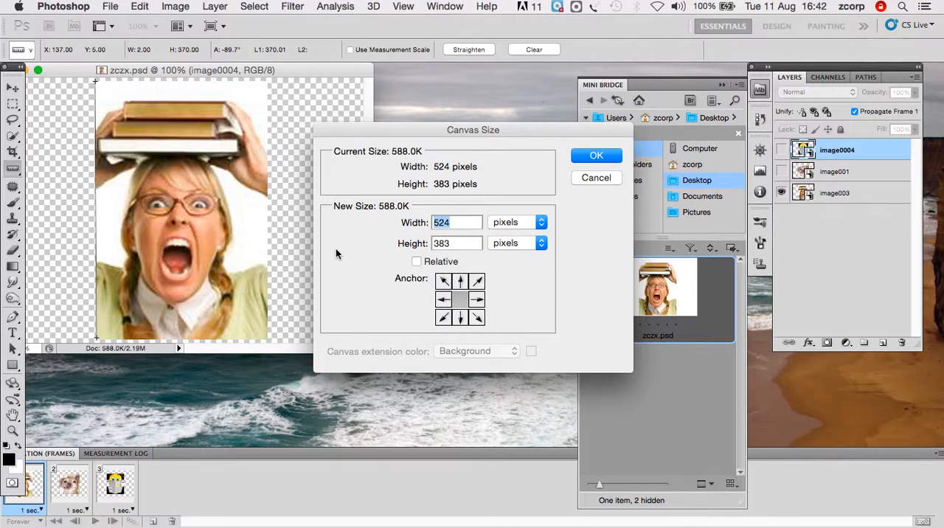
pyautogui.moveTo(415, 236)
pyautogui.write('270')
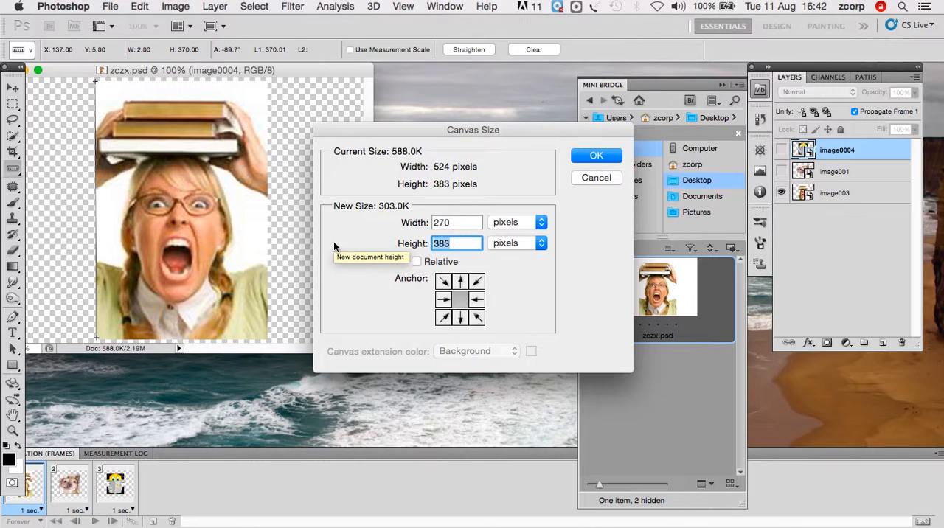
pyautogui.moveTo(205, 66)
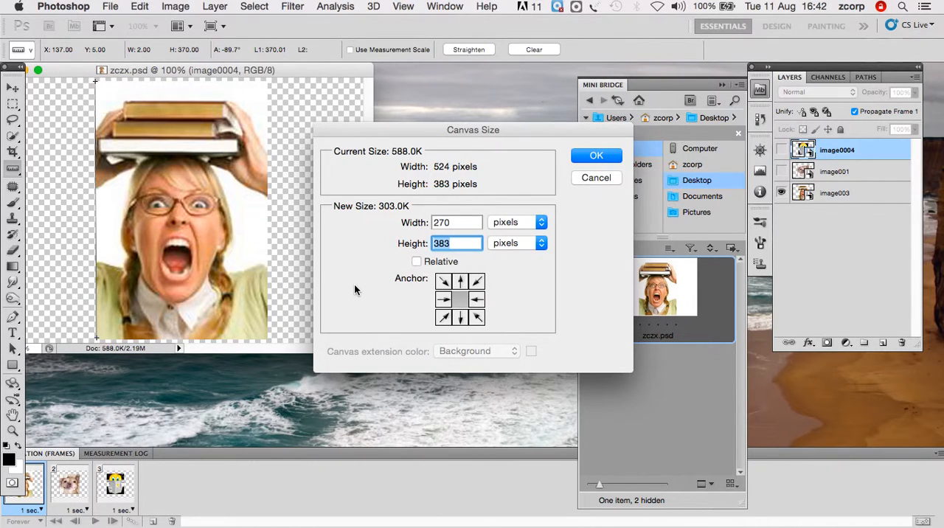
pyautogui.write('370')
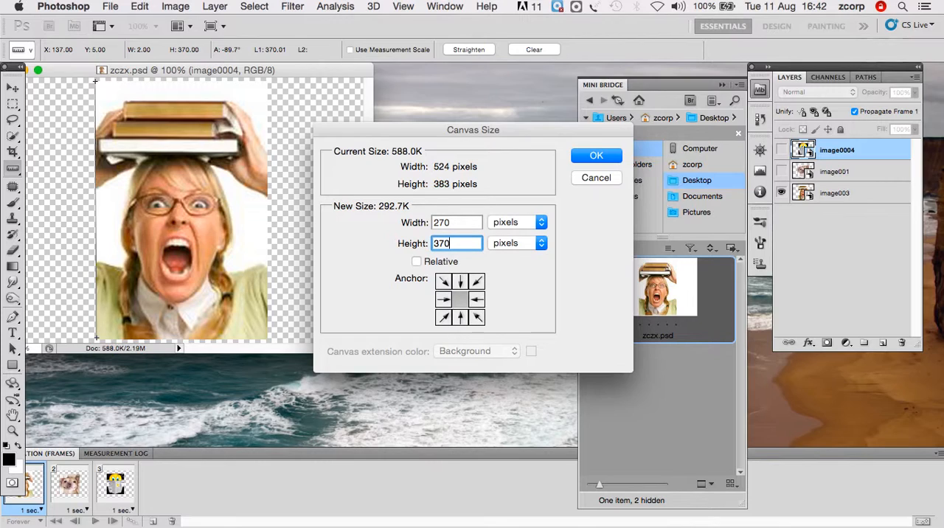
pyautogui.moveTo(94, 82)
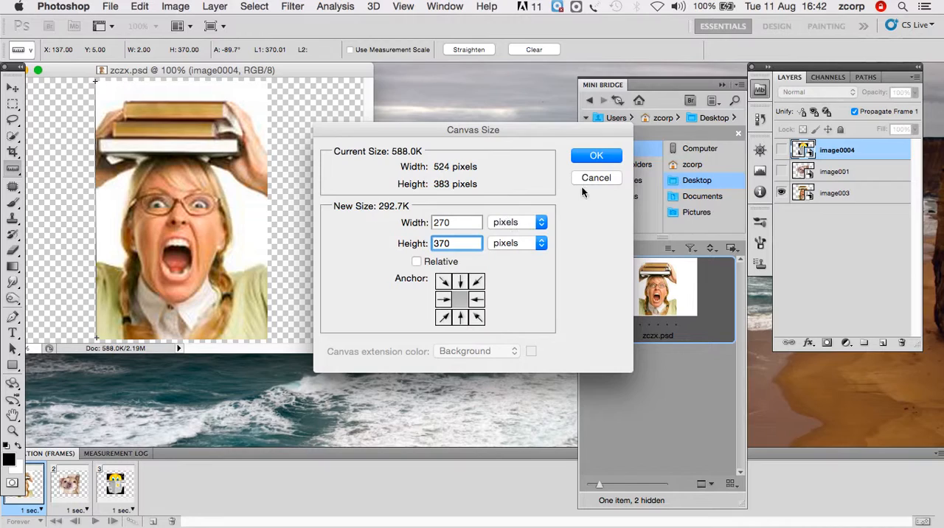
pyautogui.moveTo(362, 227)
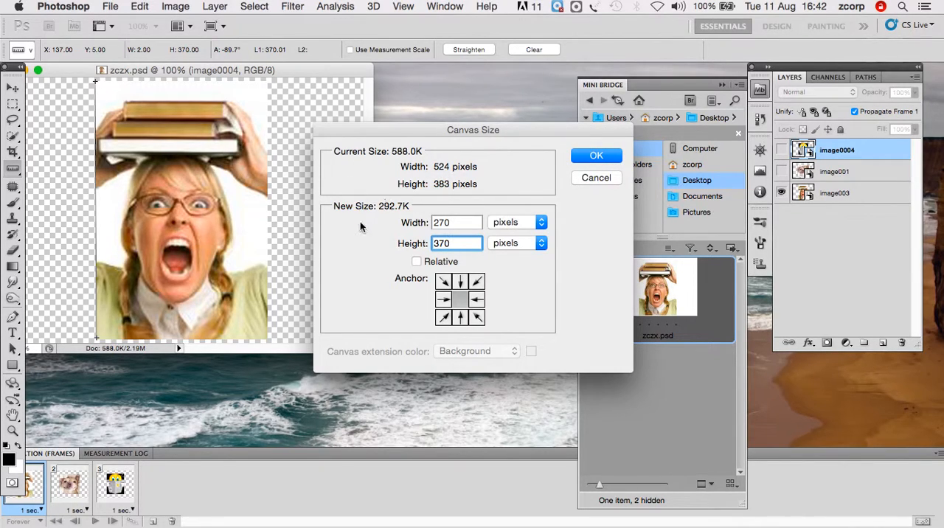
pyautogui.moveTo(501, 253)
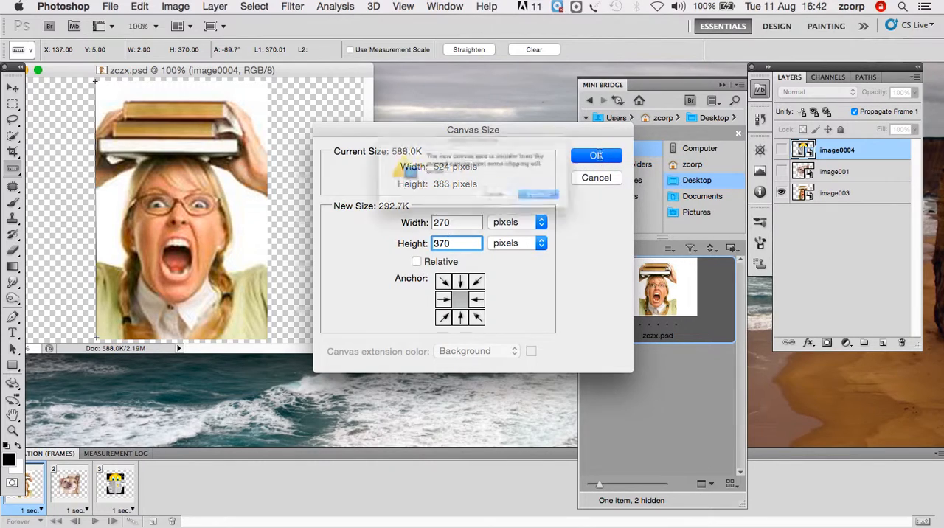
# - Apply the 270 by 370 pixel canvas, proceeding through the clipping warning
pyautogui.click(597, 157)
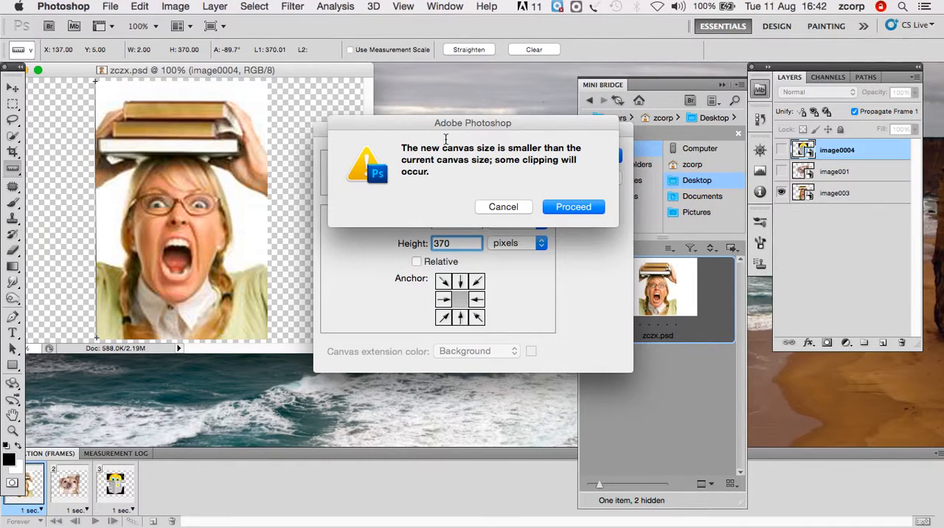
pyautogui.moveTo(495, 166)
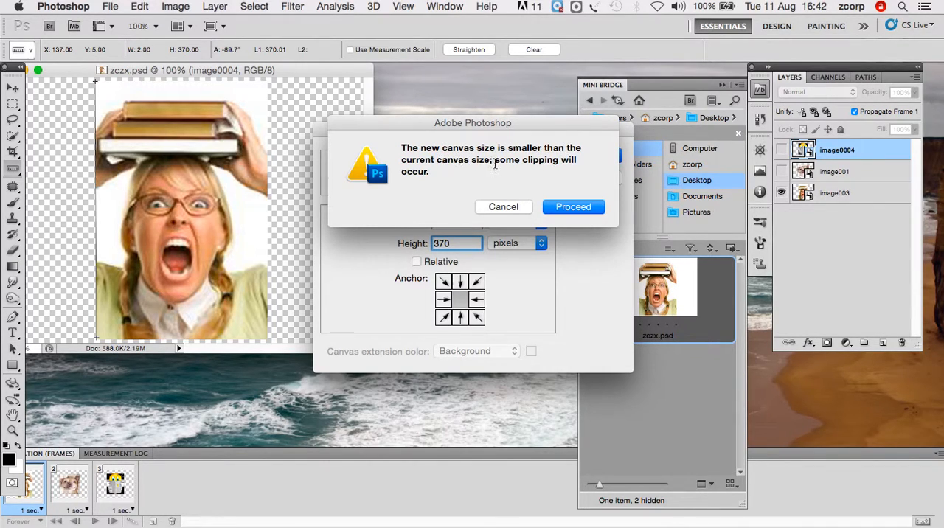
pyautogui.moveTo(439, 177)
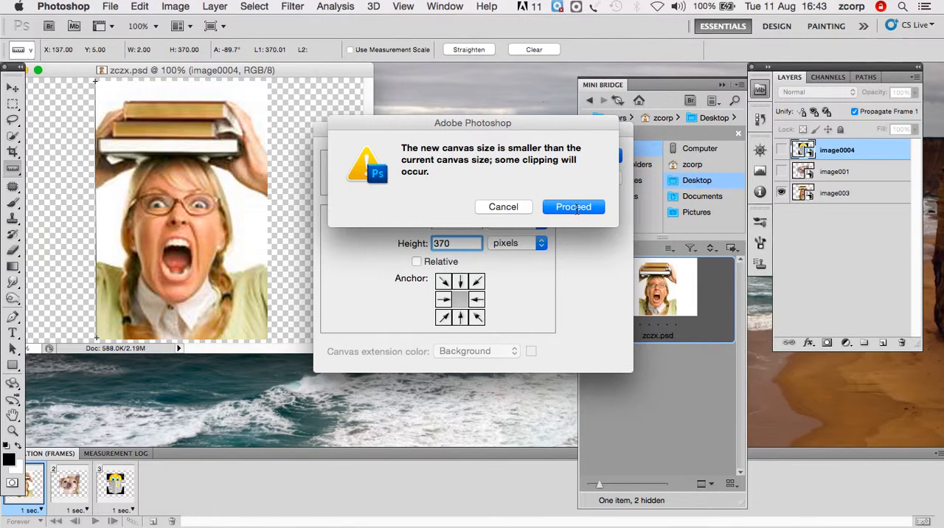
pyautogui.click(572, 206)
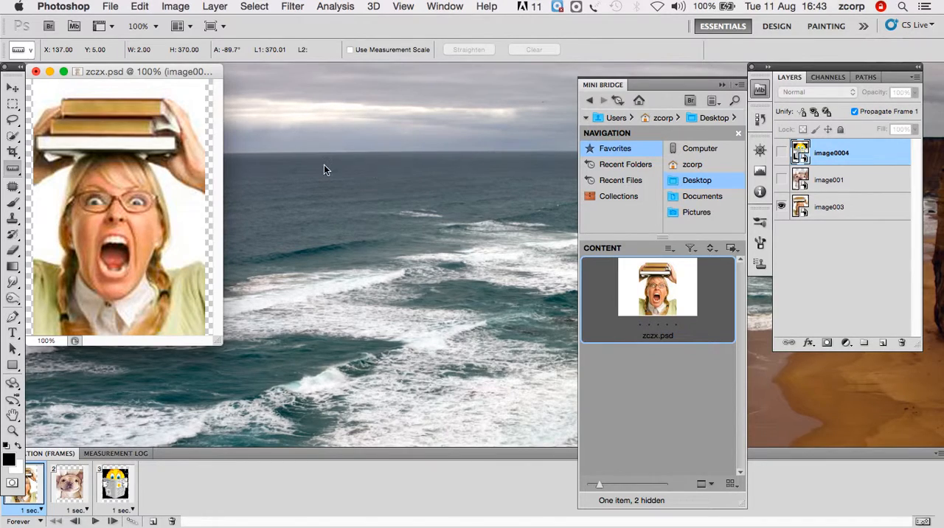
pyautogui.moveTo(234, 375)
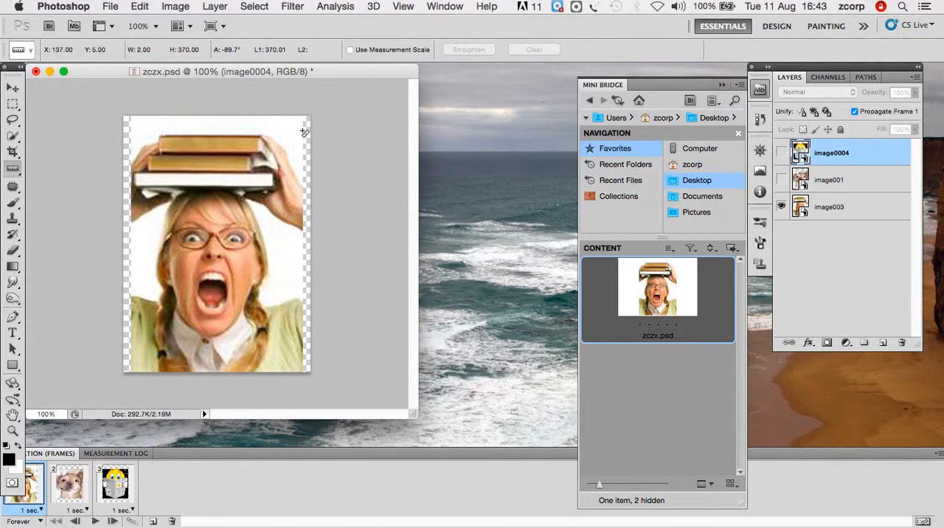
pyautogui.moveTo(124, 137)
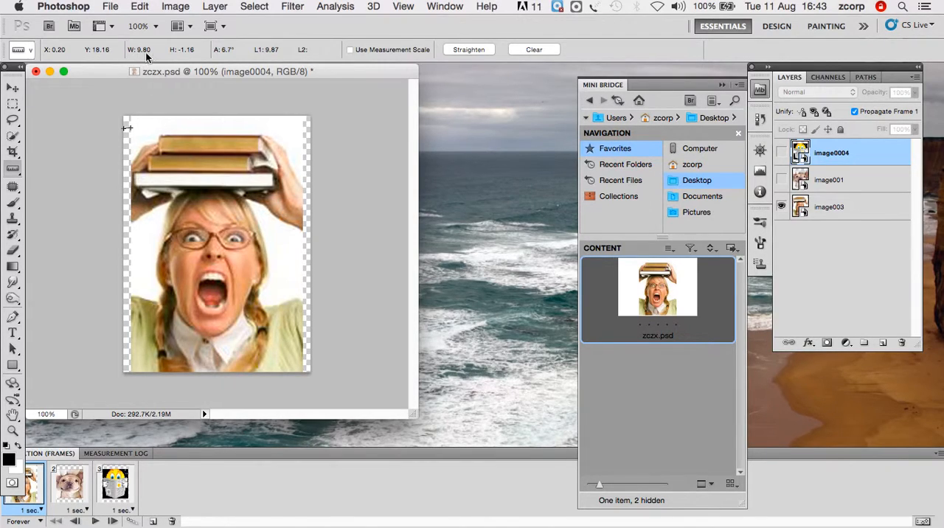
pyautogui.moveTo(136, 121)
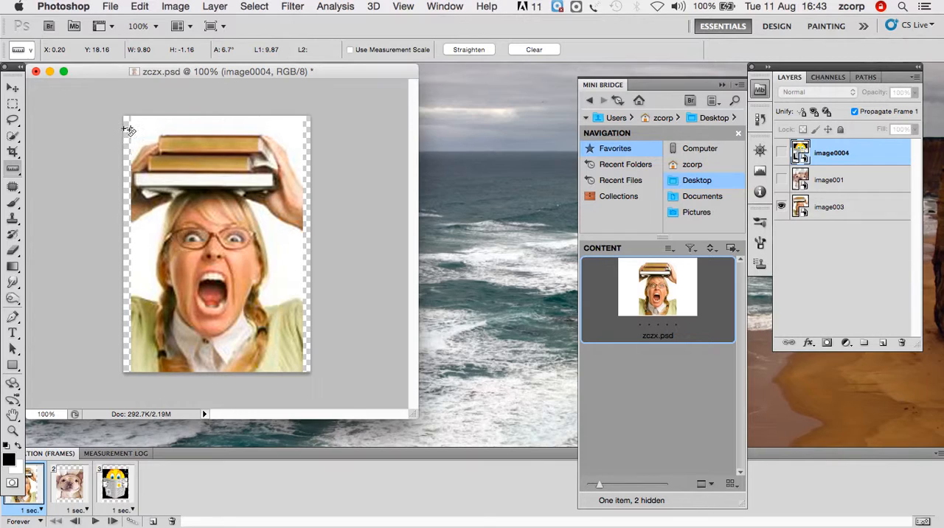
# - Enlarge the document window so the trimmed photo and its narrow transparent margins show
pyautogui.click(180, 26)
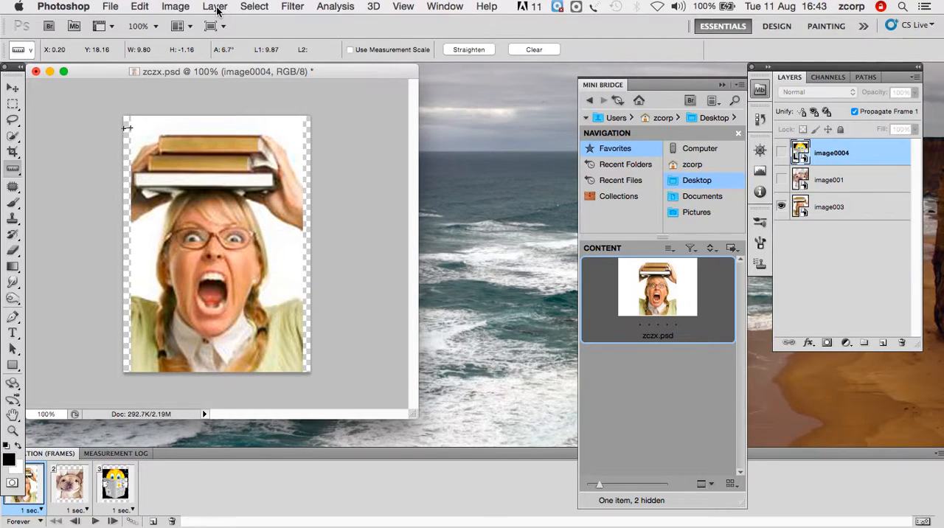
# - Narrow the canvas to 260 by 370 pixels via Canvas Size, accepting the clipping
pyautogui.click(175, 6)
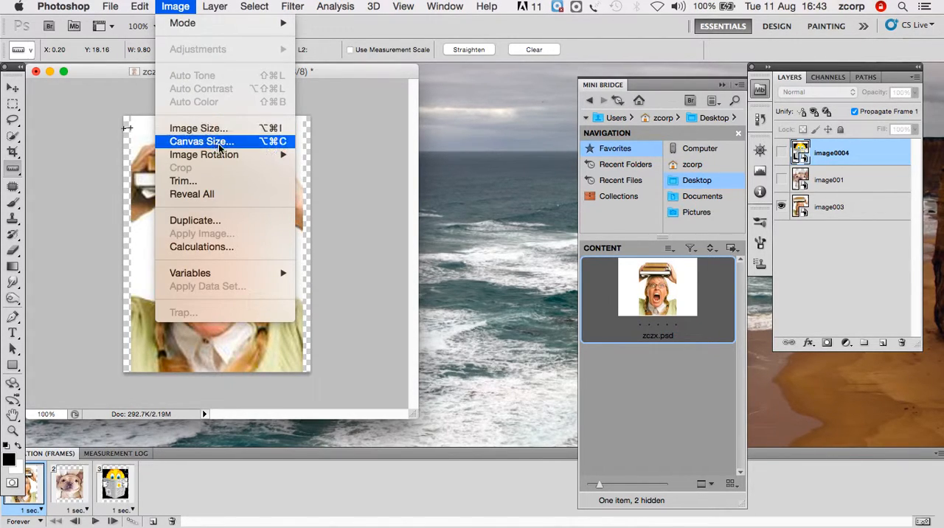
pyautogui.click(201, 142)
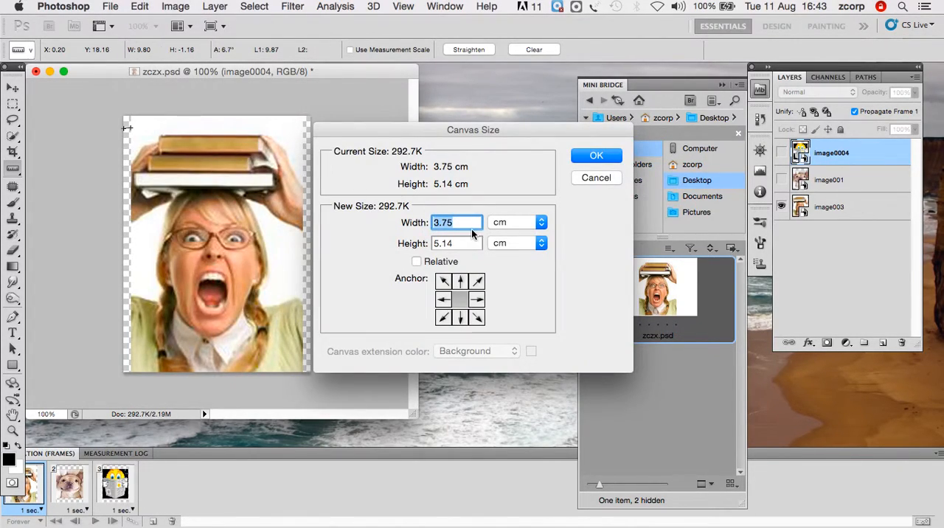
pyautogui.click(540, 222)
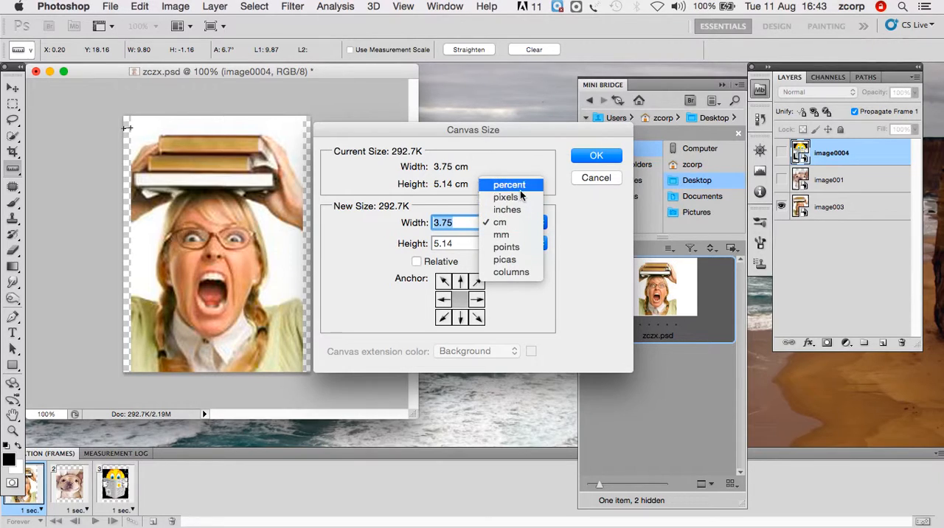
pyautogui.click(507, 198)
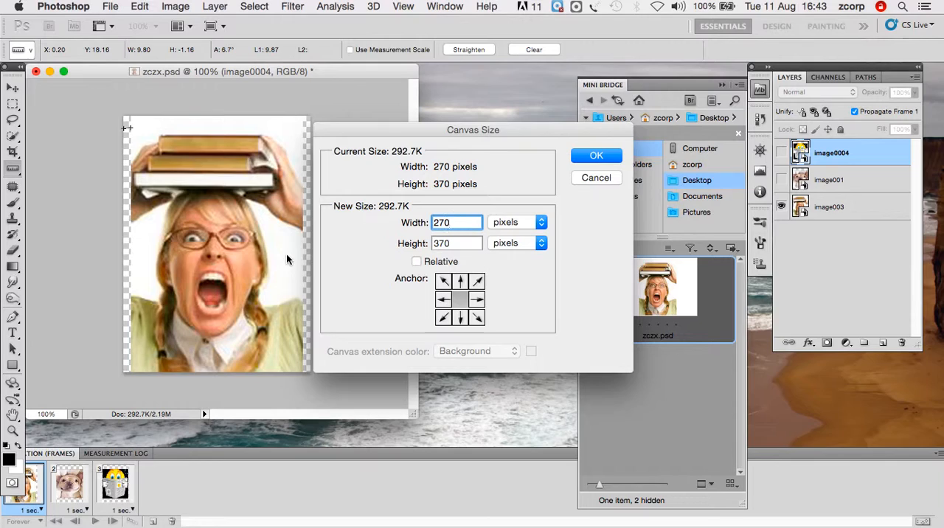
pyautogui.write('2')
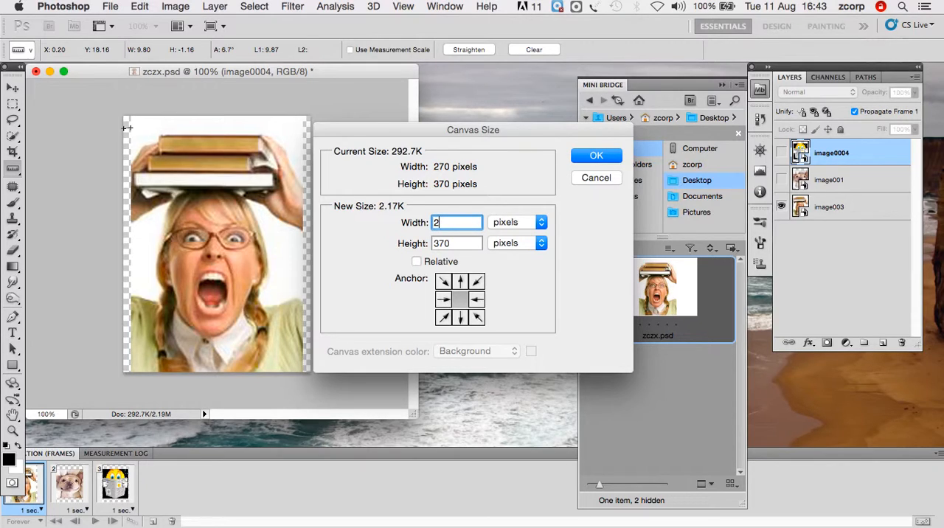
pyautogui.write('60')
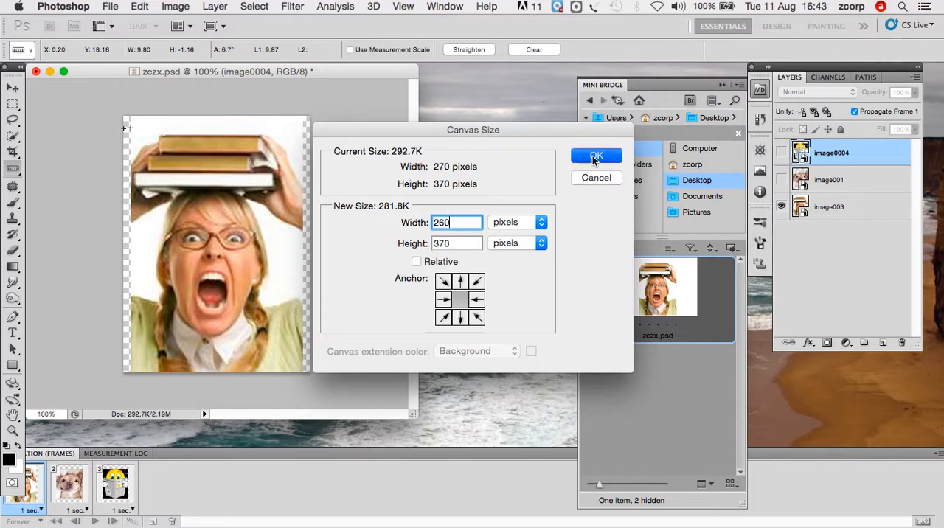
pyautogui.click(596, 156)
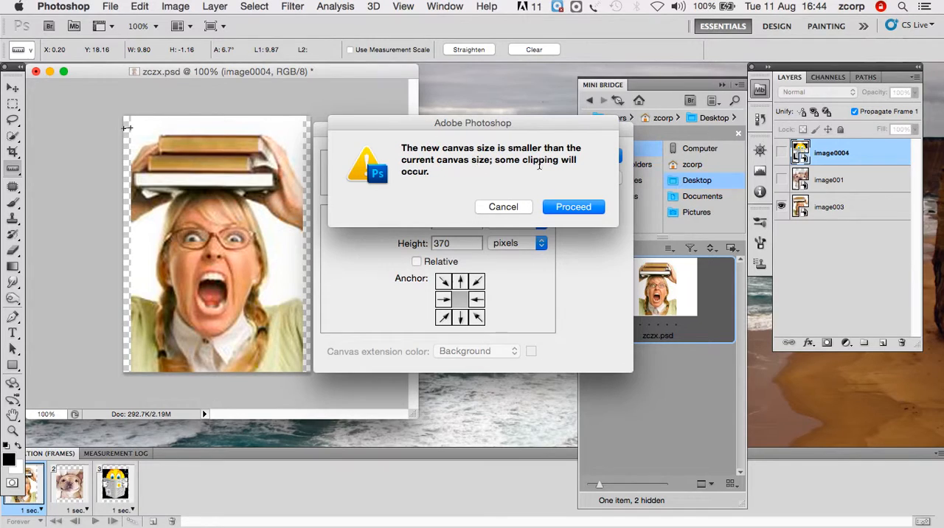
pyautogui.moveTo(505, 186)
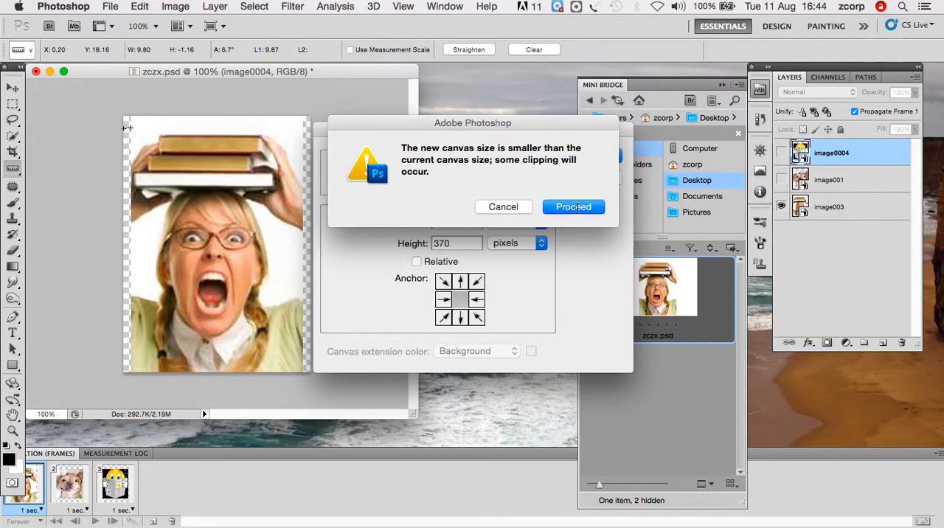
pyautogui.click(572, 207)
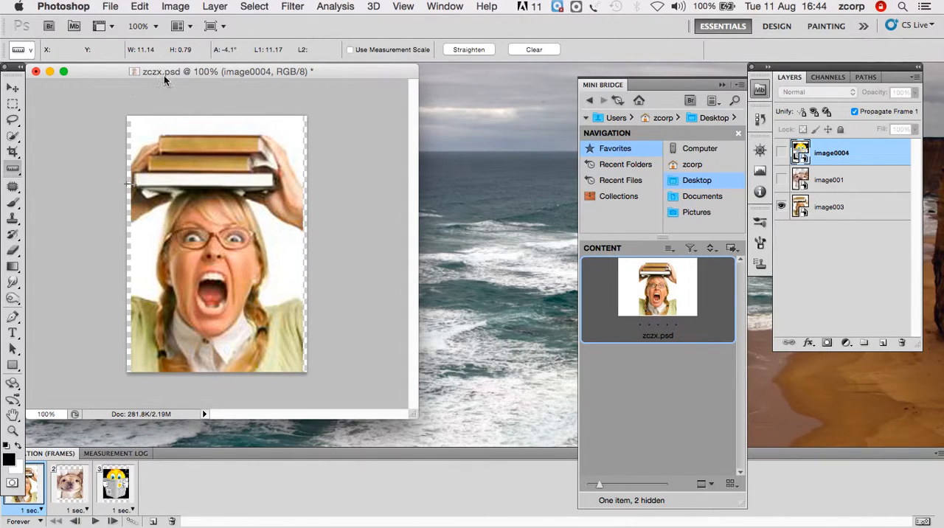
# - Set the canvas to 250 pixels wide by 370 high via Canvas Size, units switched to pixels
pyautogui.click(175, 6)
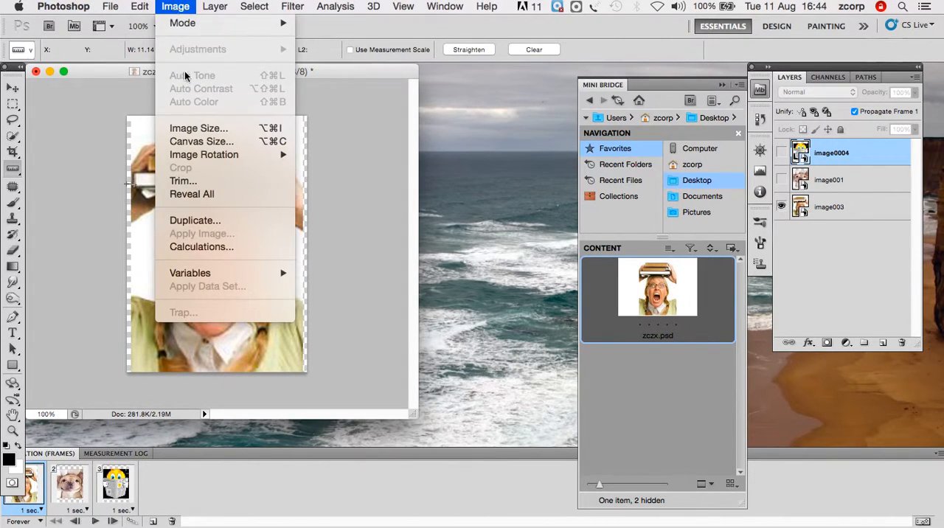
pyautogui.click(201, 142)
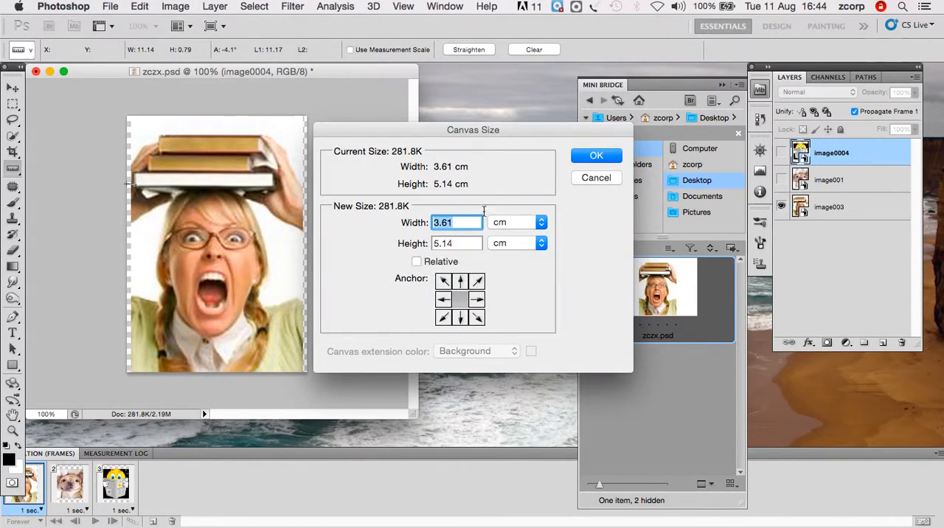
pyautogui.click(540, 222)
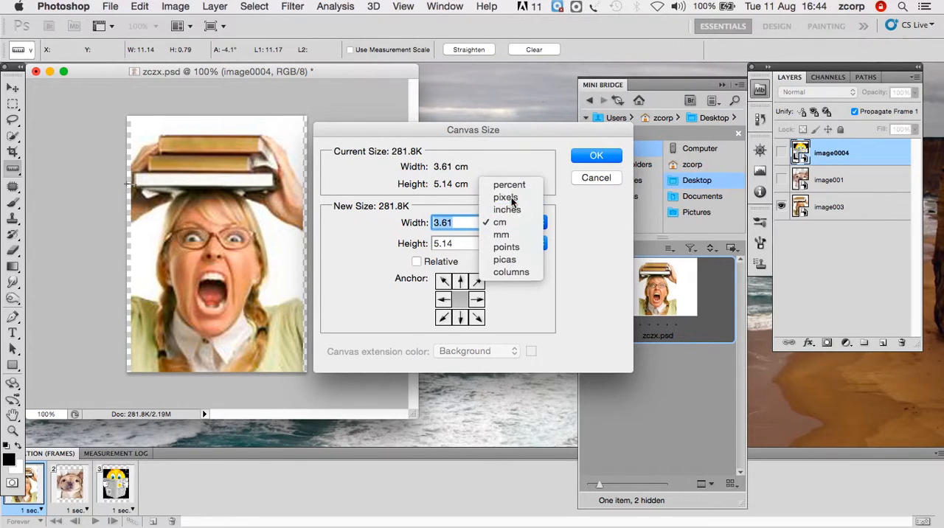
pyautogui.click(505, 198)
pyautogui.write('250')
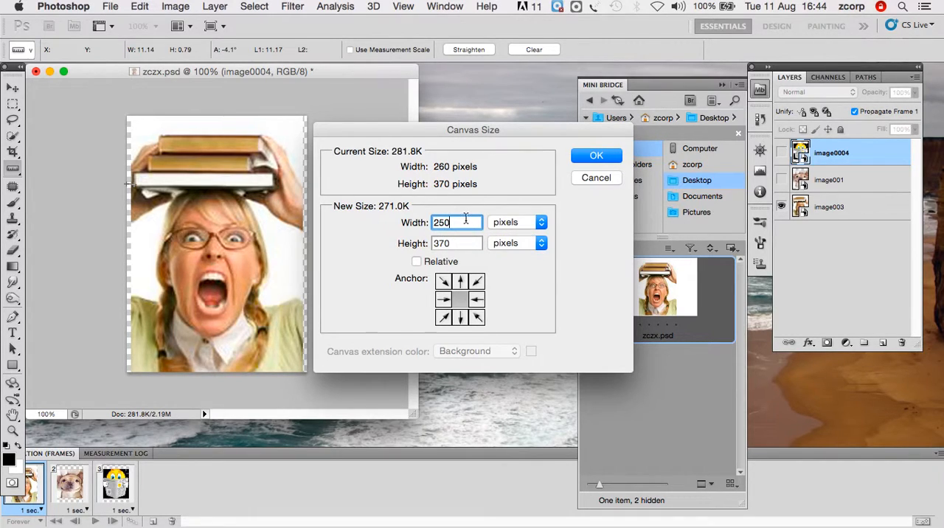
pyautogui.click(596, 156)
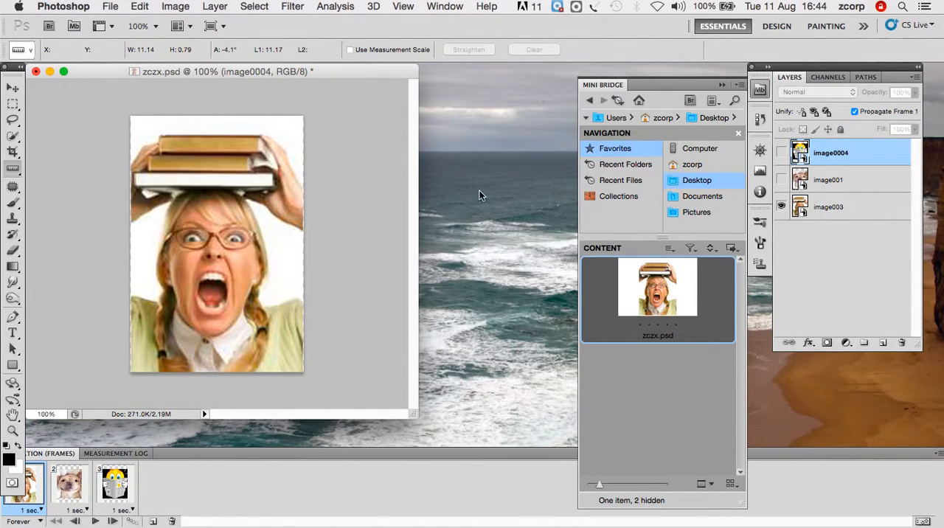
pyautogui.moveTo(125, 203)
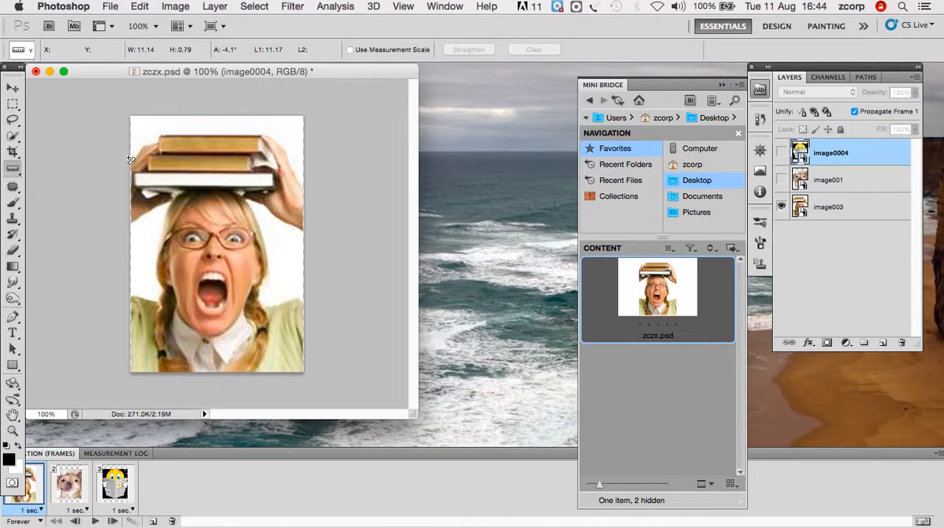
# - Reduce the canvas width to 240 pixels and proceed past the clipping warning
pyautogui.click(176, 6)
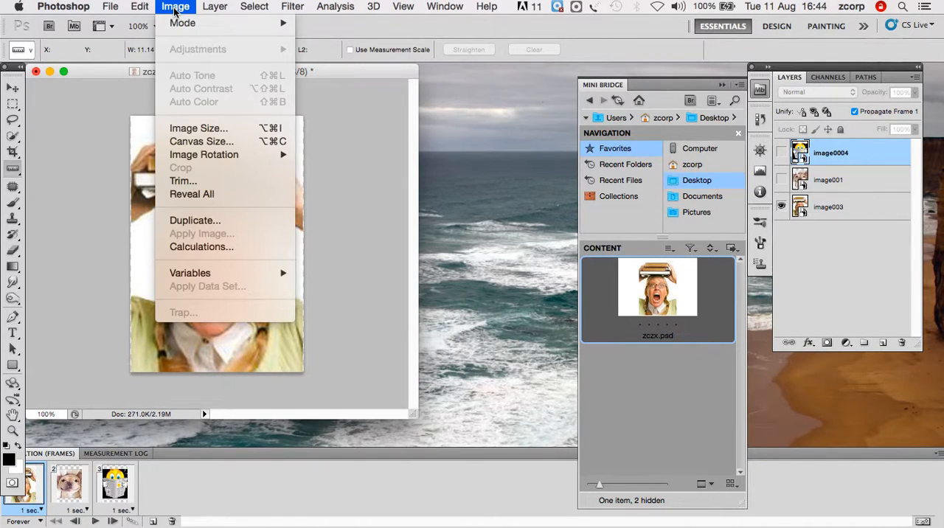
pyautogui.moveTo(165, 11)
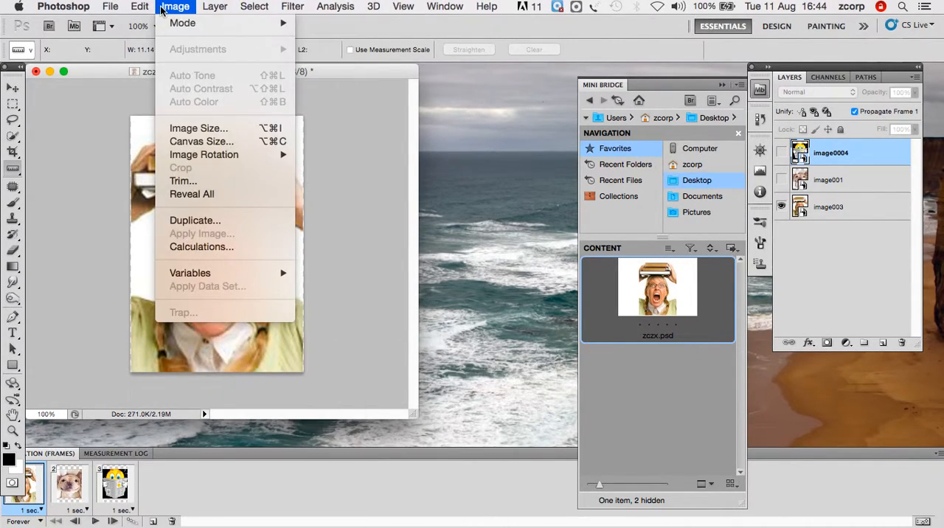
pyautogui.click(201, 142)
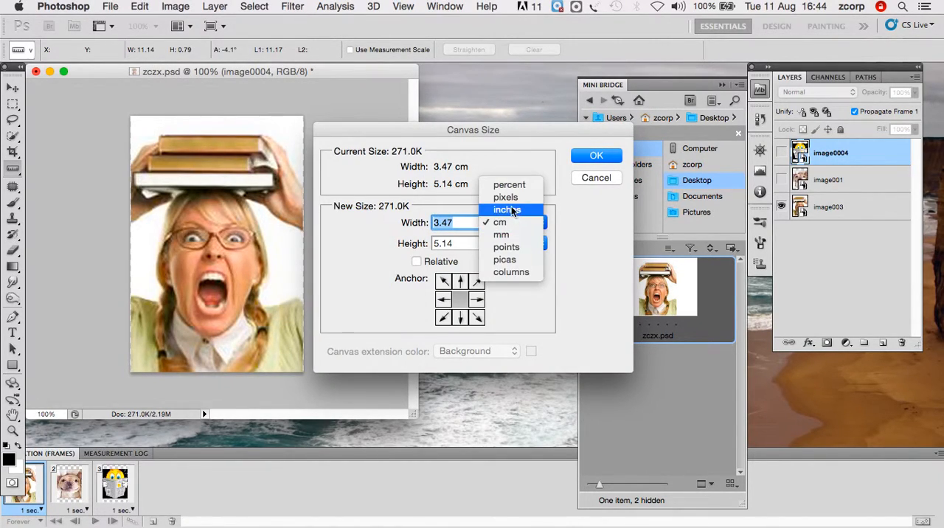
pyautogui.click(505, 198)
pyautogui.write('240')
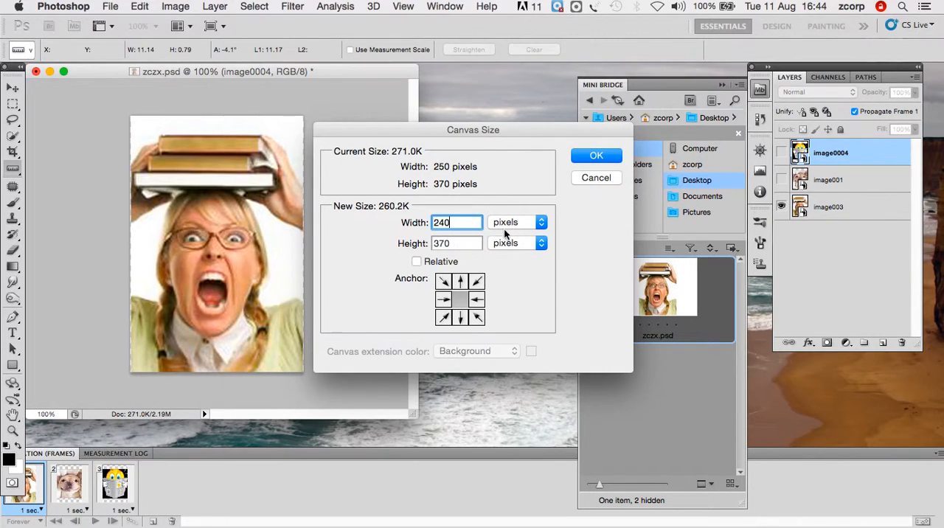
pyautogui.click(596, 156)
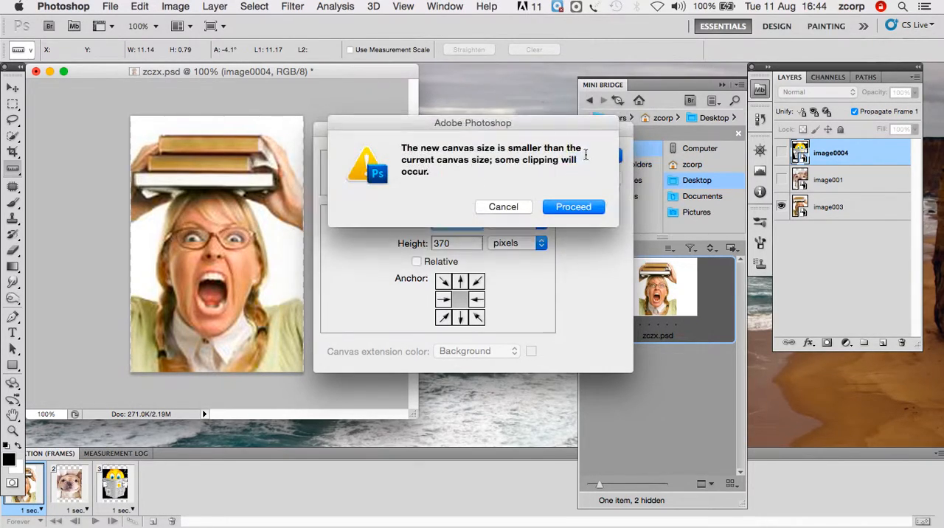
pyautogui.click(573, 206)
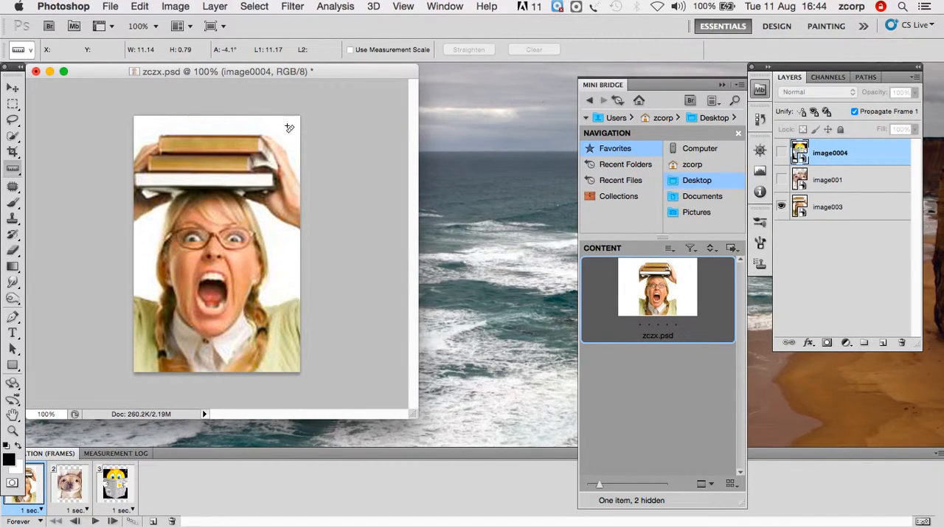
pyautogui.moveTo(161, 292)
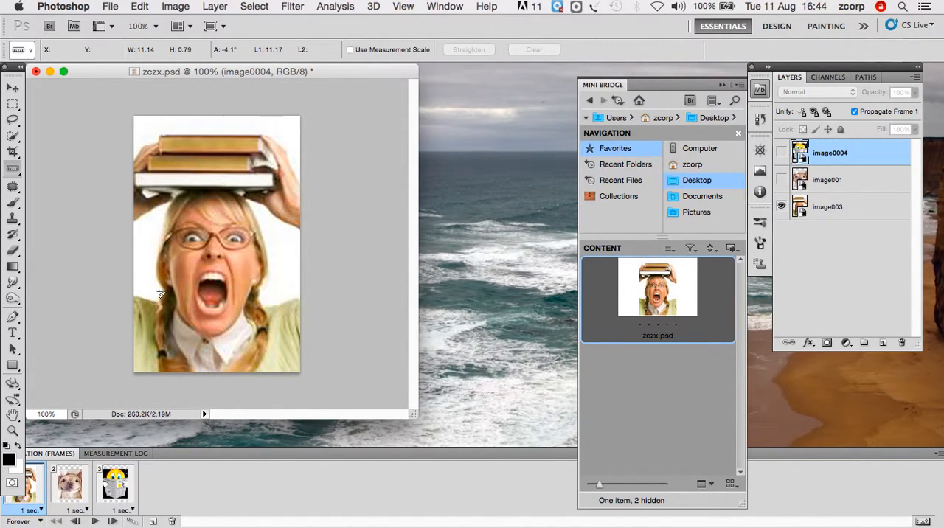
pyautogui.moveTo(109, 153)
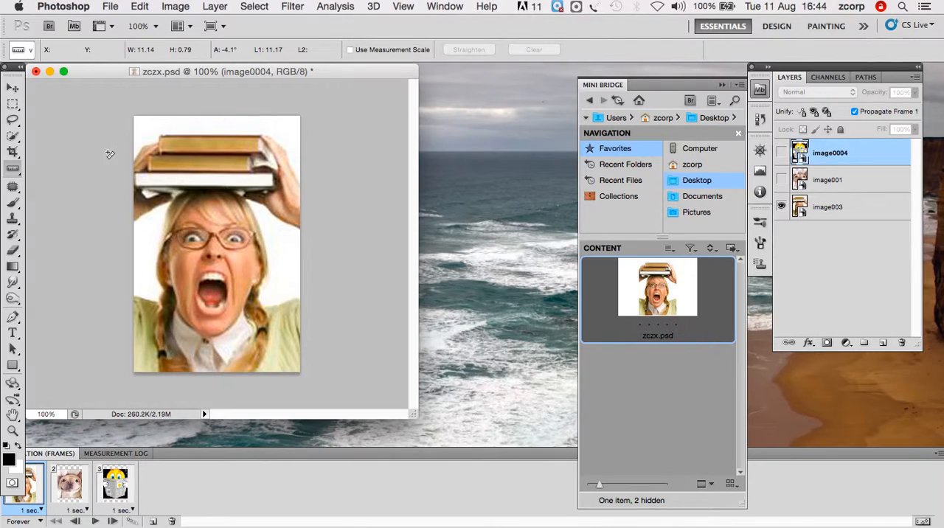
pyautogui.moveTo(282, 180)
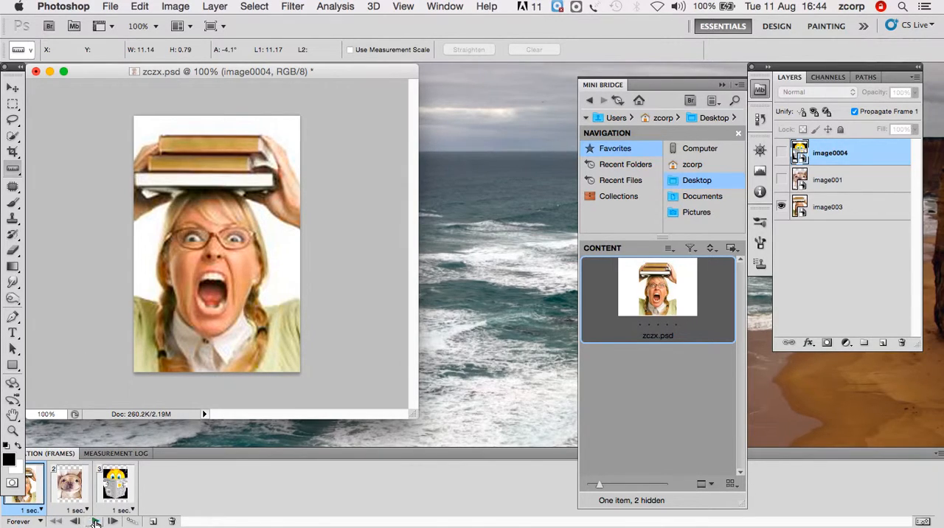
# - Preview the dog, newspaper emoji and woman-with-books frames, ending on the newspaper emoji frame
pyautogui.click(113, 521)
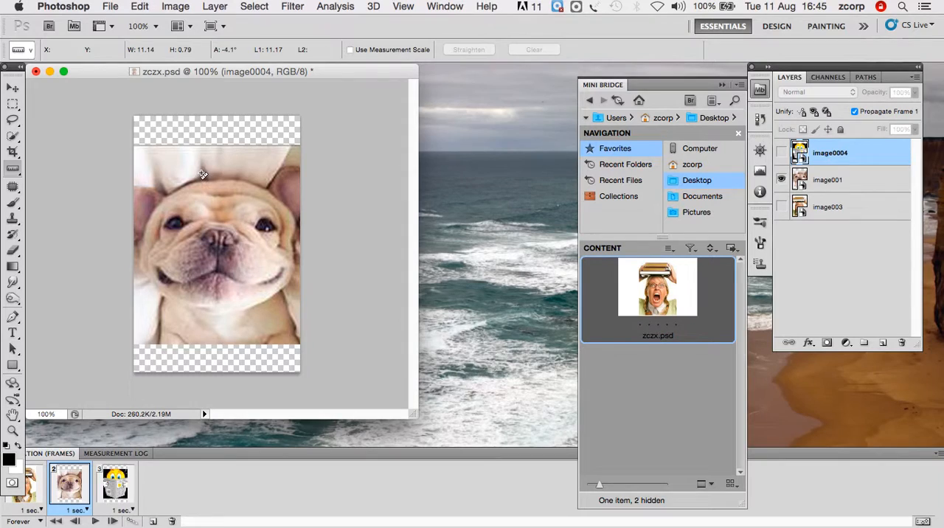
pyautogui.moveTo(220, 260)
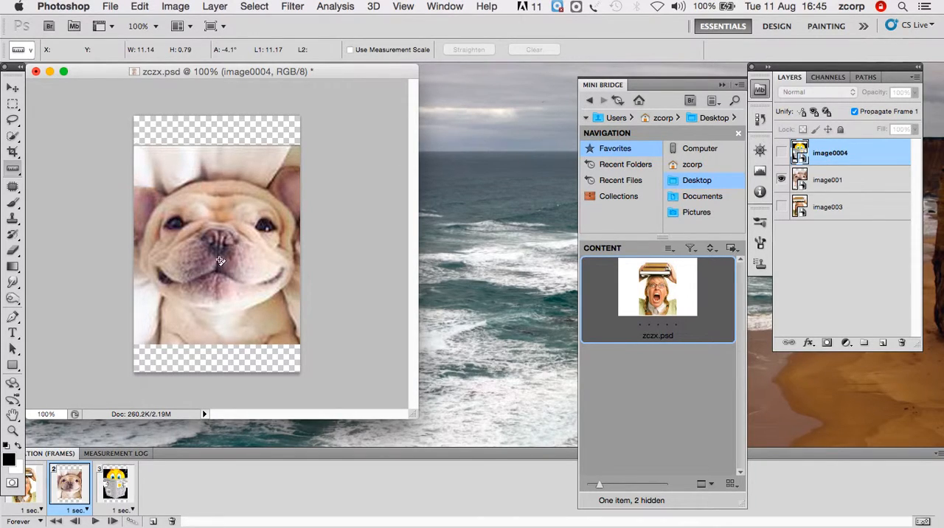
pyautogui.moveTo(196, 261)
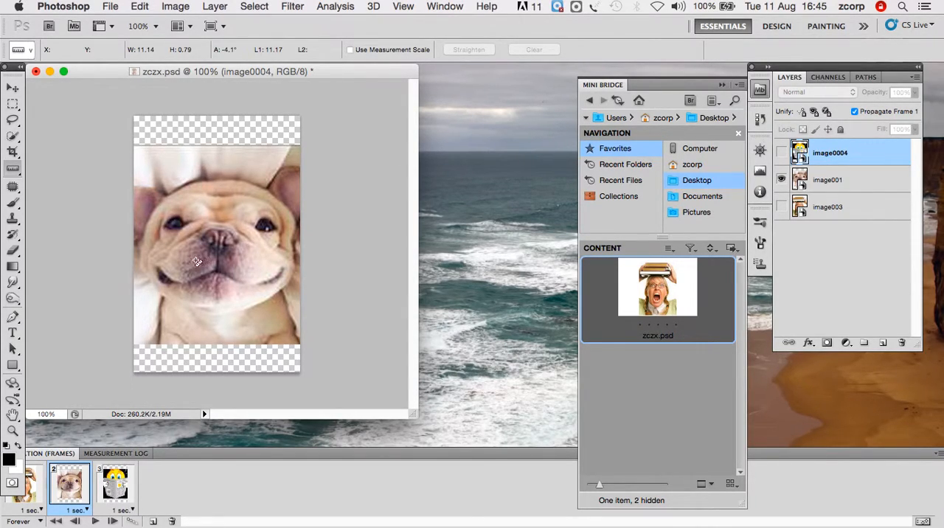
pyautogui.click(116, 486)
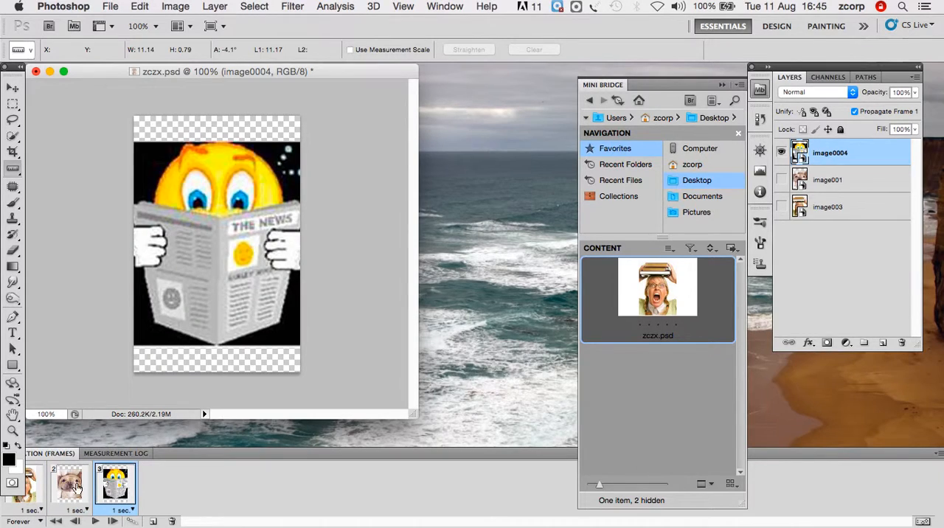
pyautogui.click(29, 484)
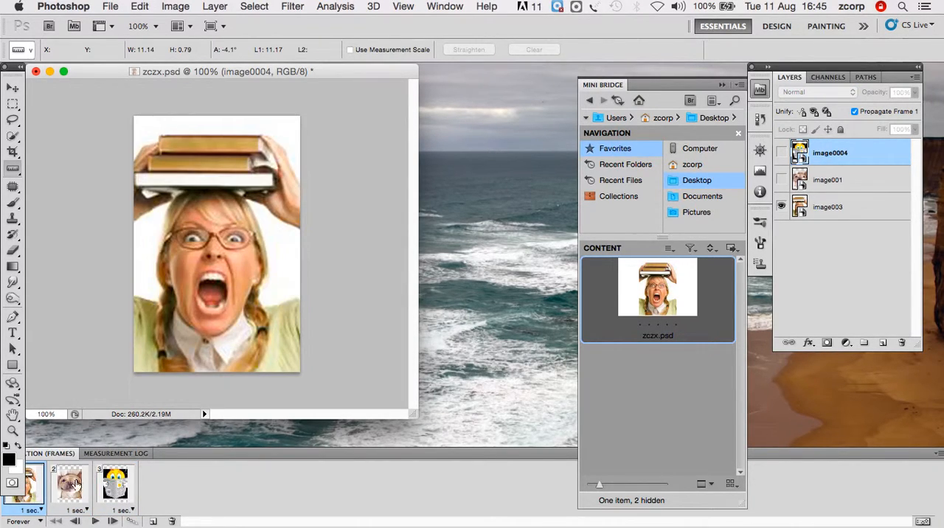
pyautogui.click(115, 486)
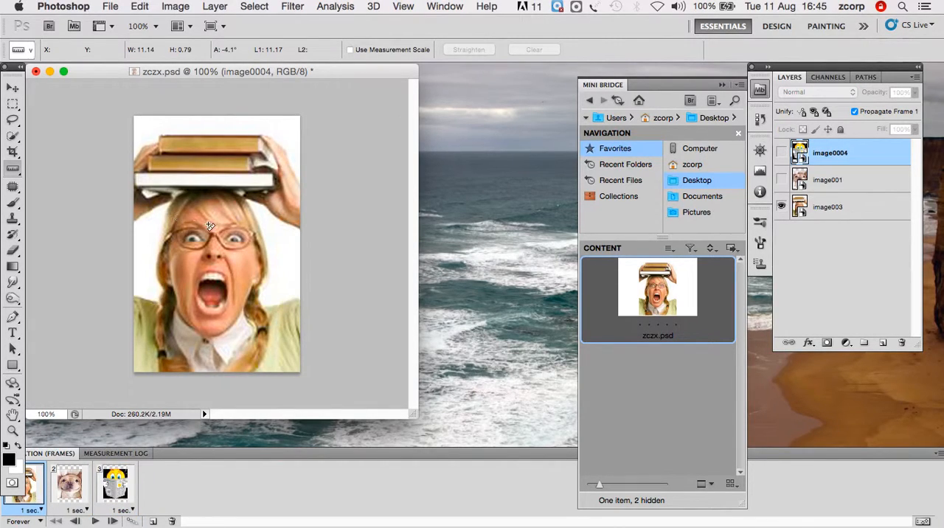
pyautogui.moveTo(94, 198)
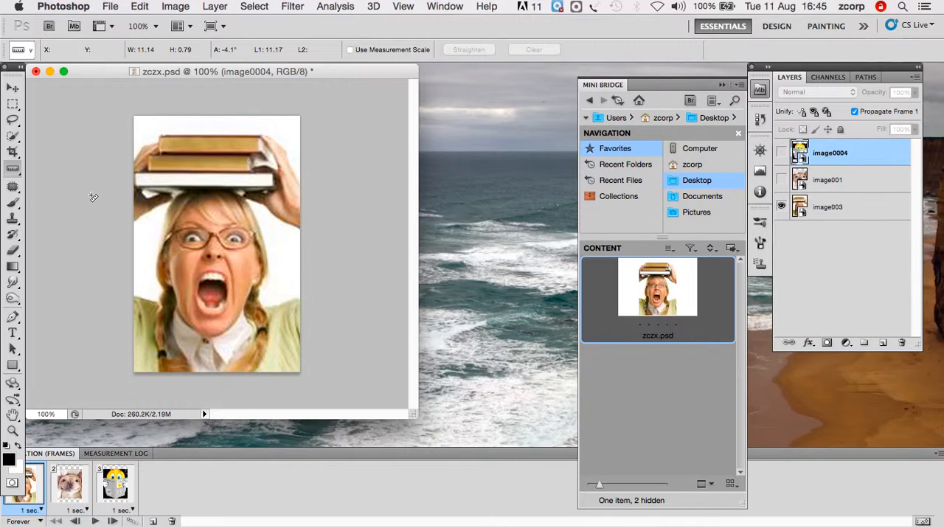
pyautogui.moveTo(95, 201)
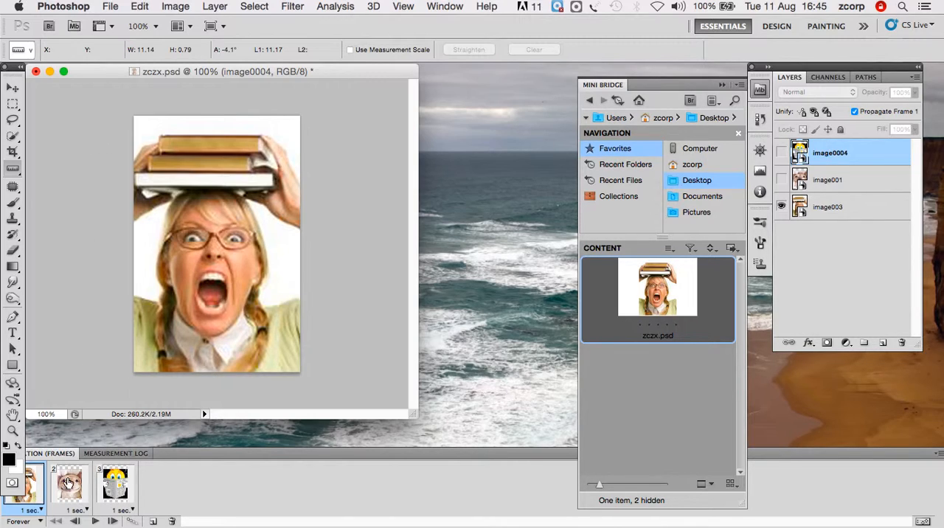
pyautogui.click(115, 484)
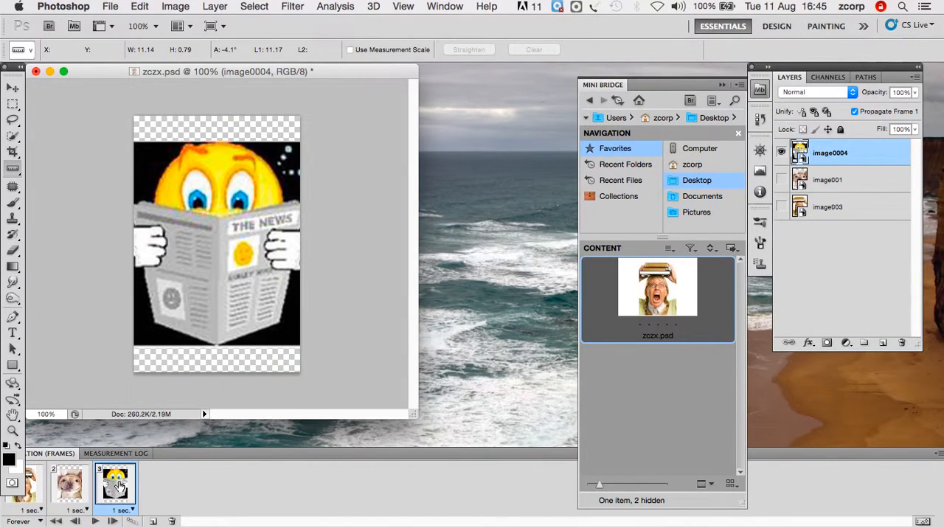